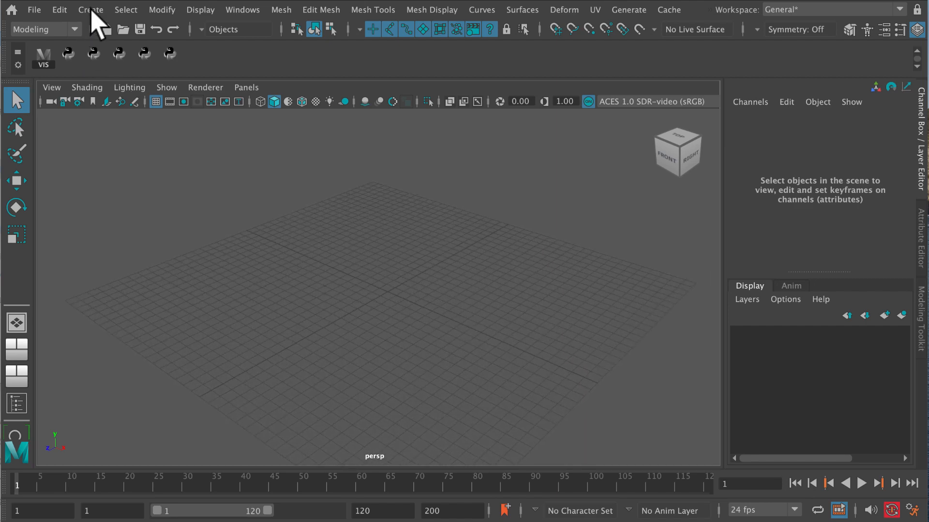
# Start a new project definition from the Project Window.
pyautogui.click(90, 9)
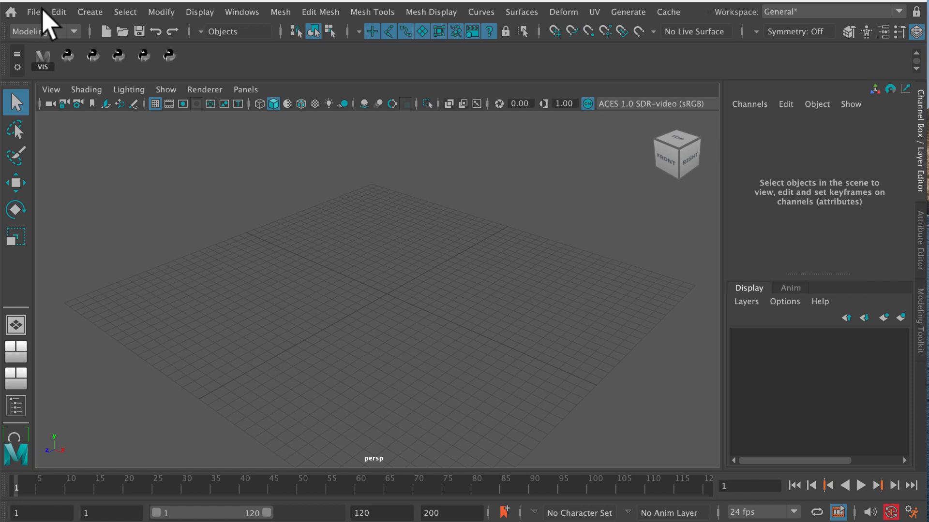
pyautogui.click(32, 12)
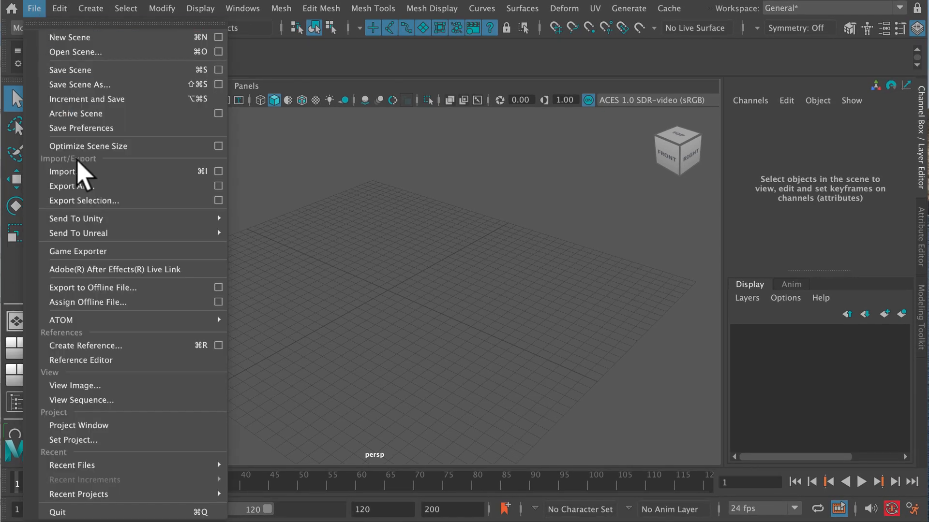
pyautogui.click(79, 426)
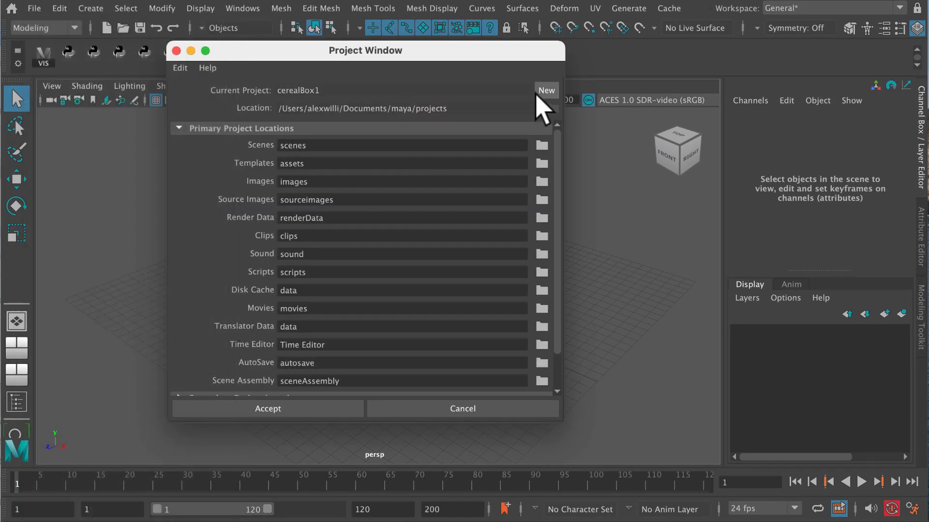
pyautogui.click(546, 90)
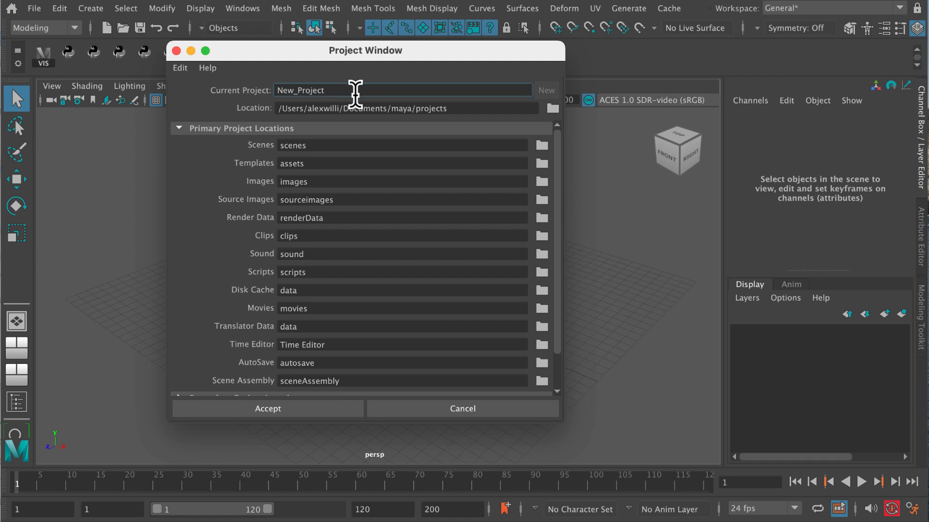
# Name the project cerealBox, accept it and confirm the project folder.
pyautogui.write('c')
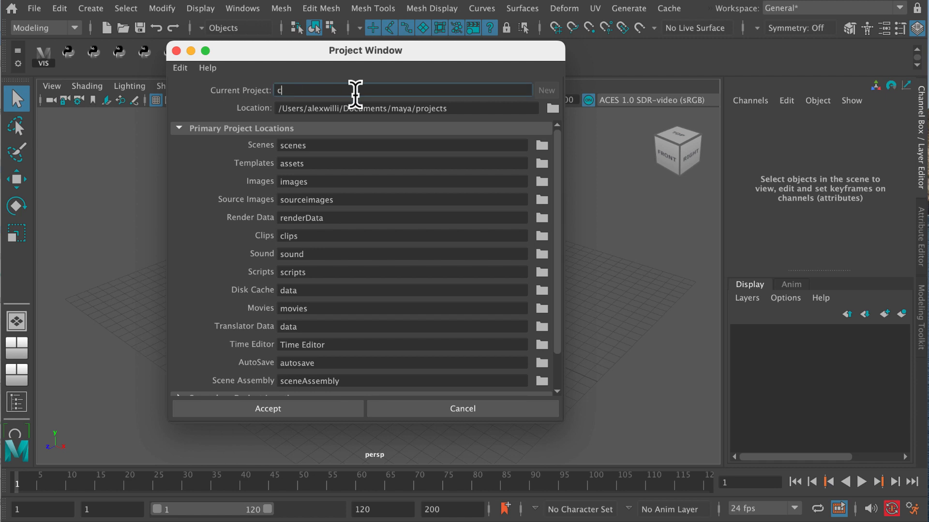
pyautogui.write('erealBox')
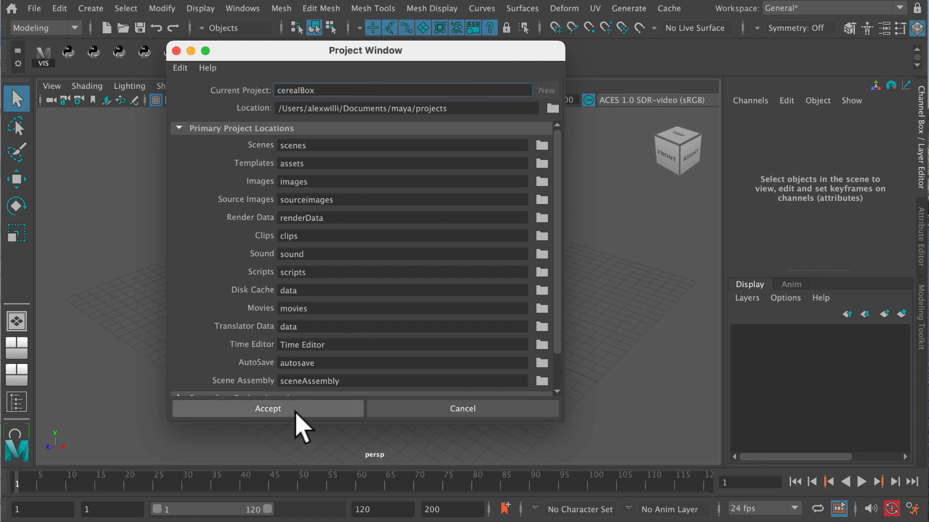
pyautogui.moveTo(305, 427)
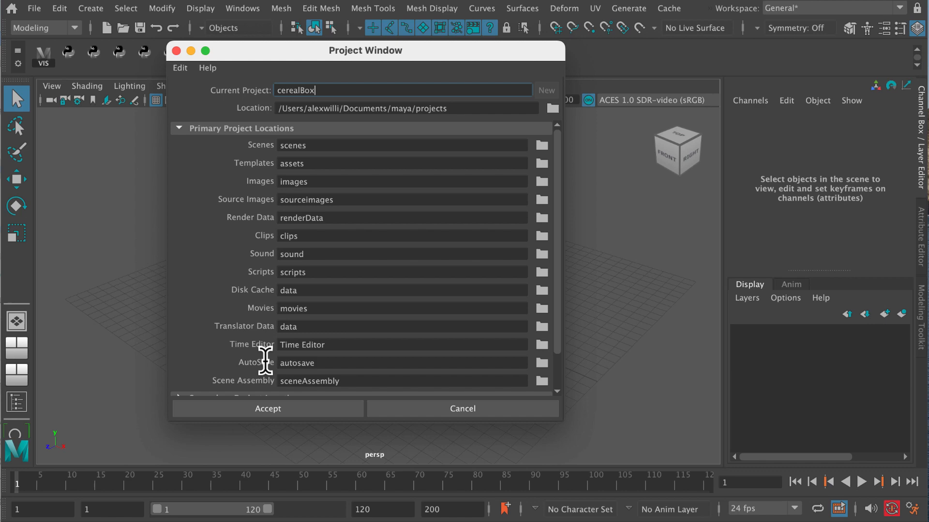
pyautogui.click(34, 8)
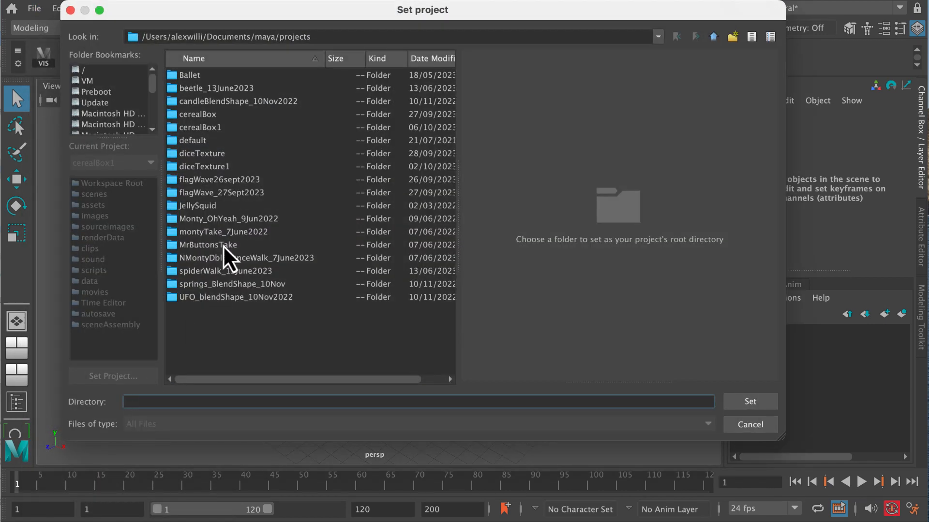
pyautogui.click(199, 127)
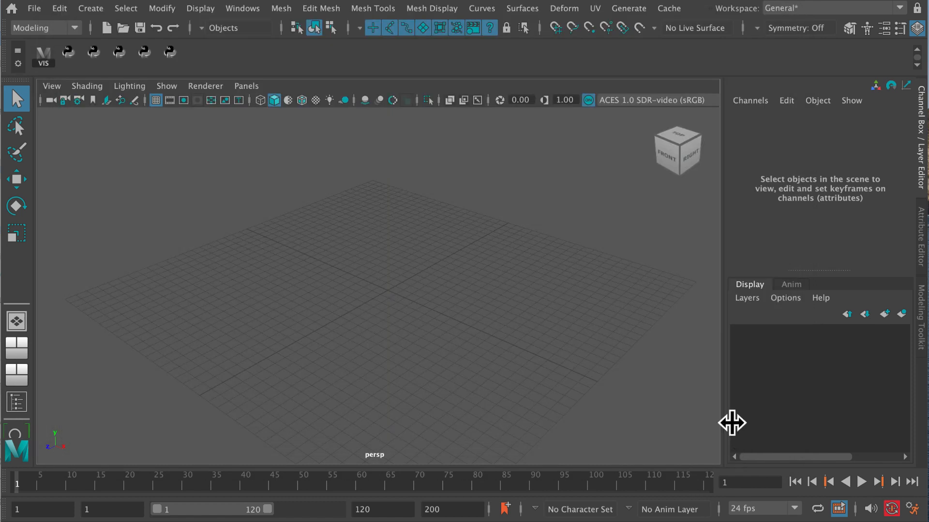
pyautogui.click(91, 8)
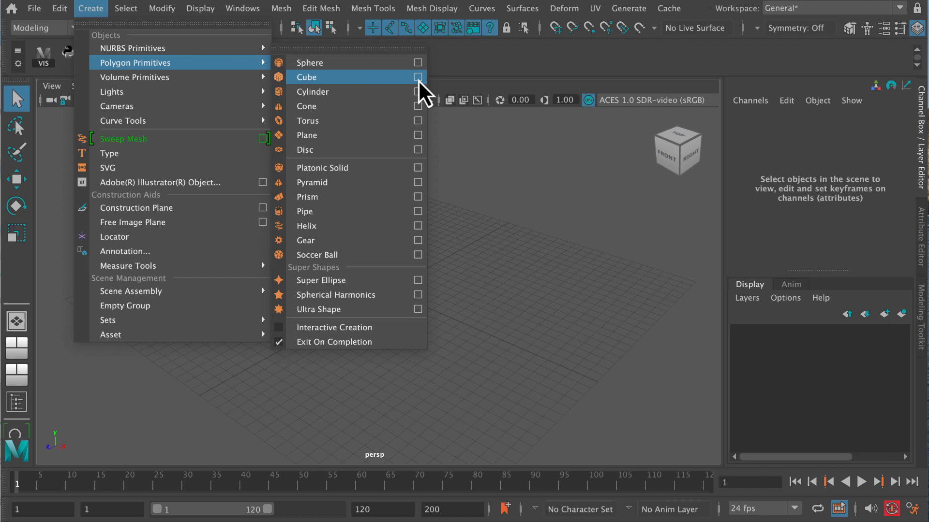
# Create a polygon cube pCube1 with default one-unit dimensions.
pyautogui.click(418, 78)
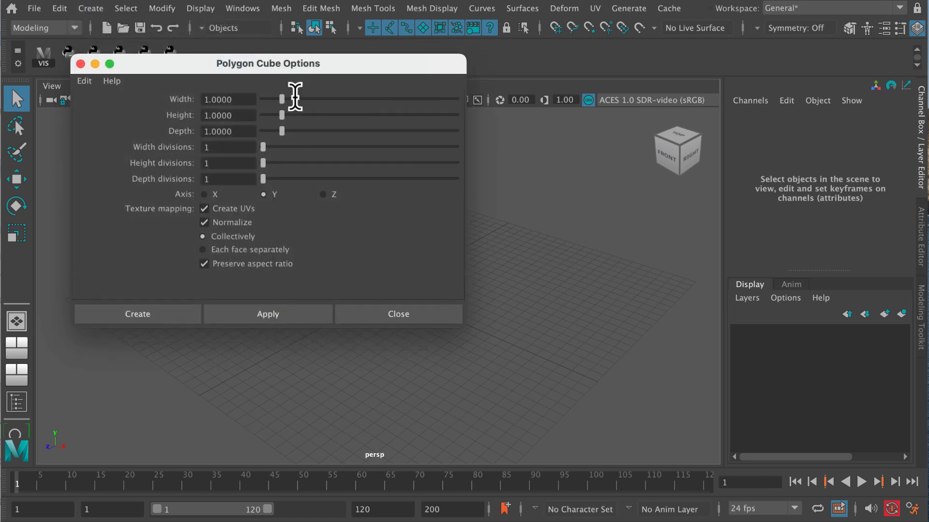
pyautogui.moveTo(115, 139)
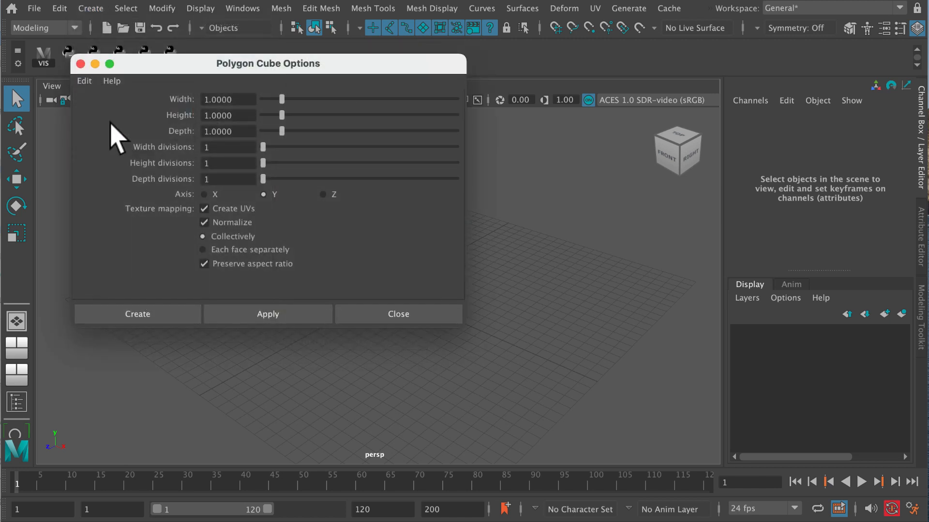
pyautogui.click(138, 313)
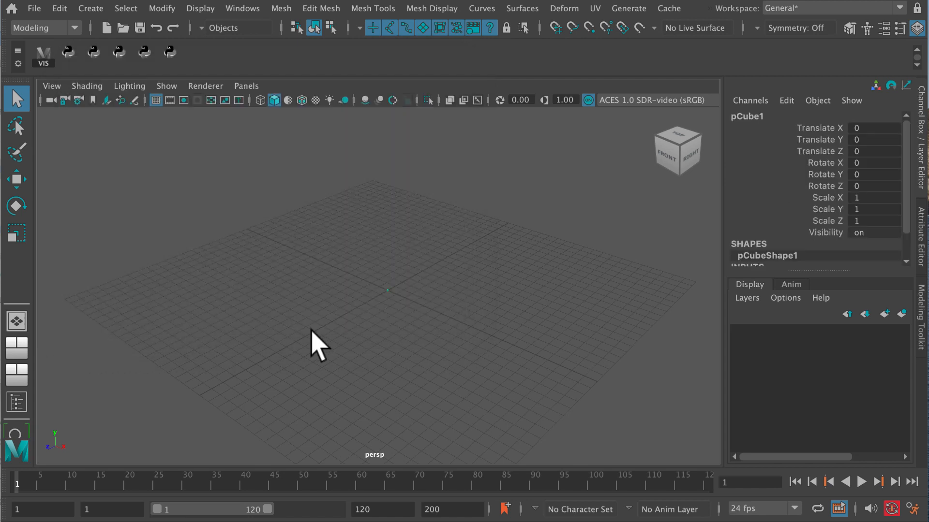
pyautogui.moveTo(379, 326)
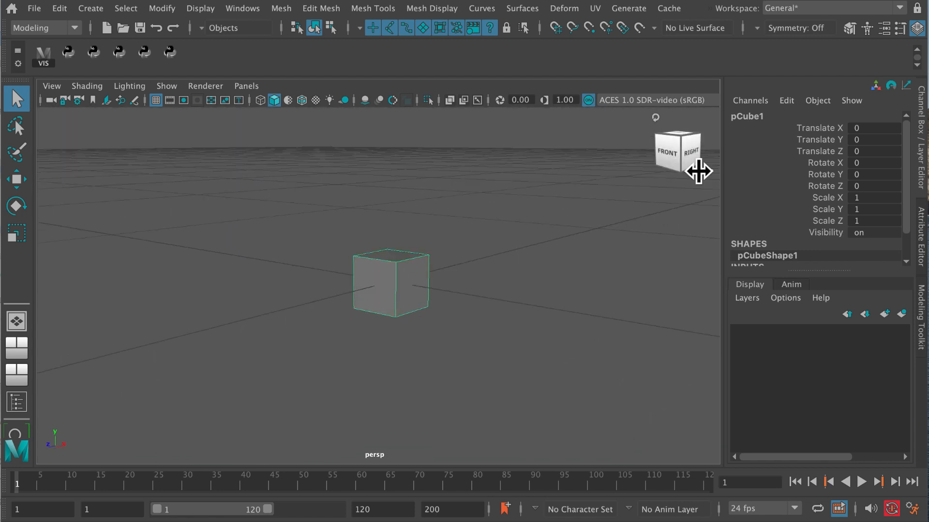
# Rename the cube to cerealBox in the Channel Box.
pyautogui.doubleClick(747, 116)
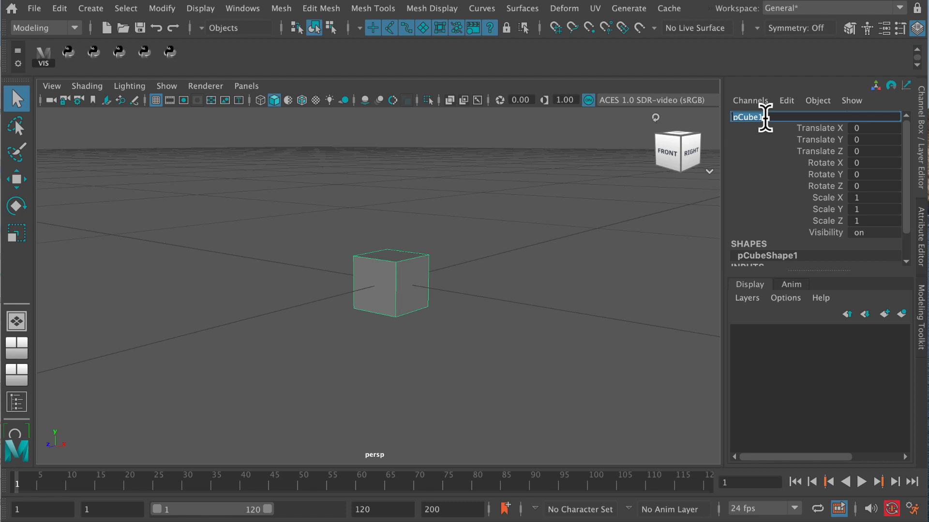
pyautogui.write('cerealBox')
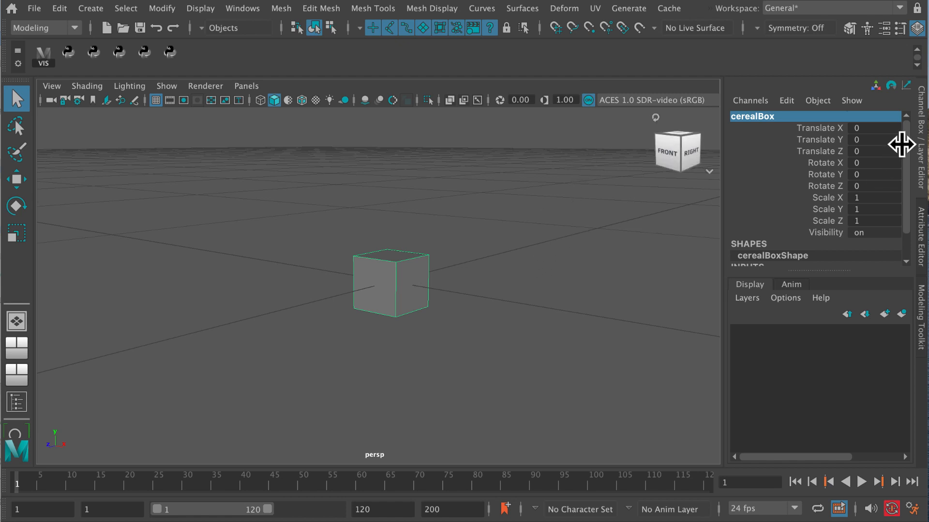
pyautogui.moveTo(887, 289)
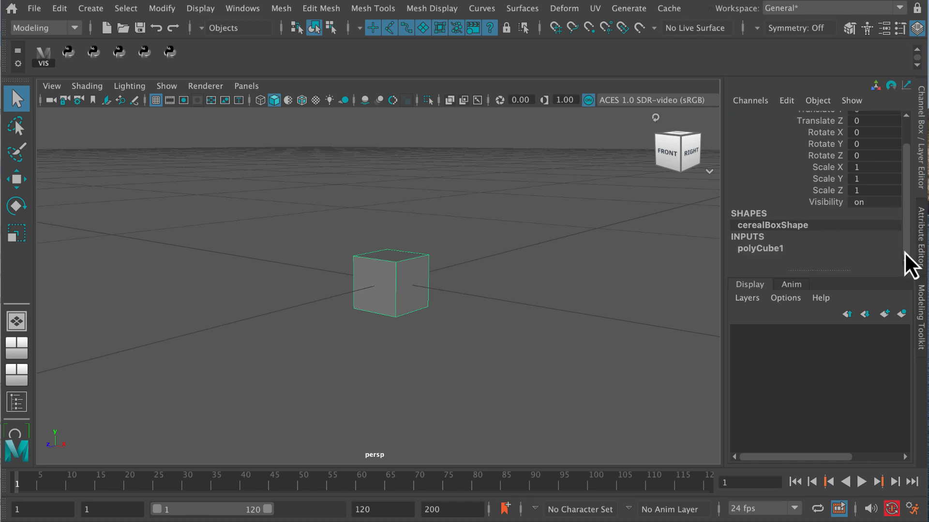
pyautogui.click(90, 9)
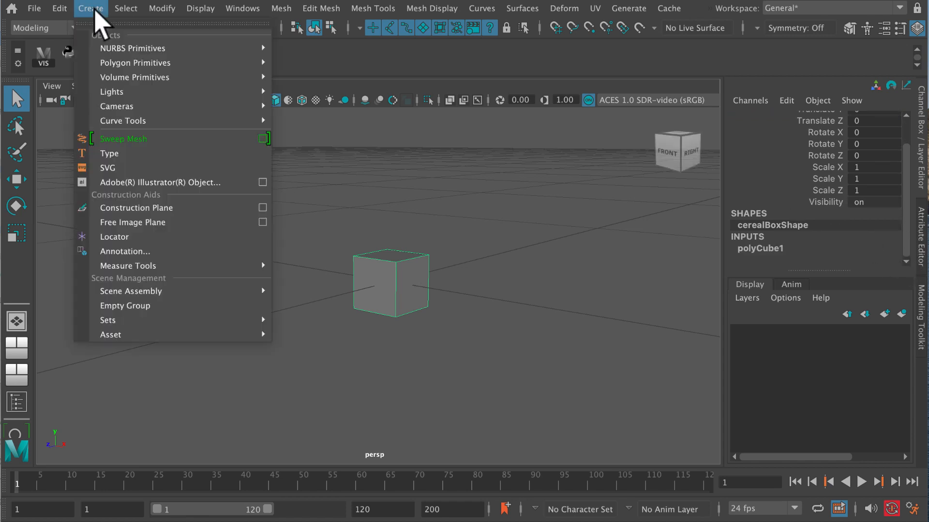
pyautogui.moveTo(135, 77)
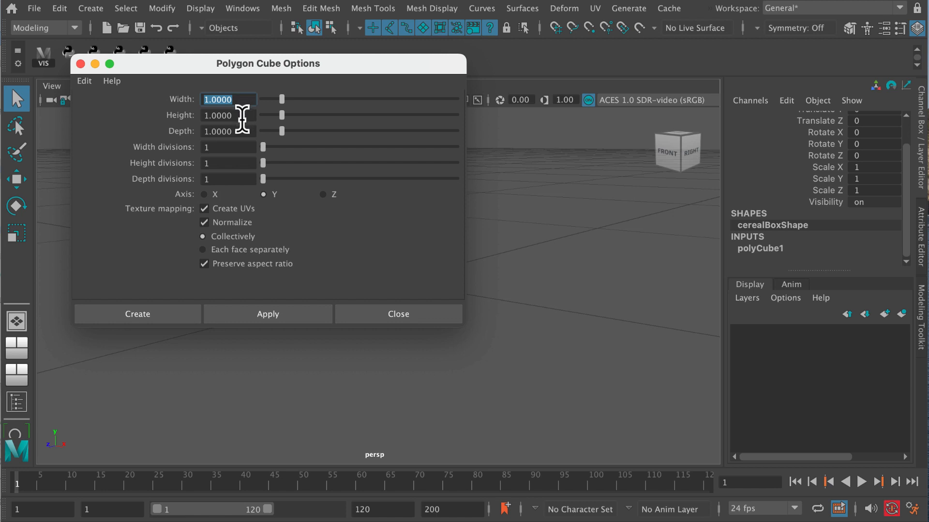
pyautogui.moveTo(241, 99)
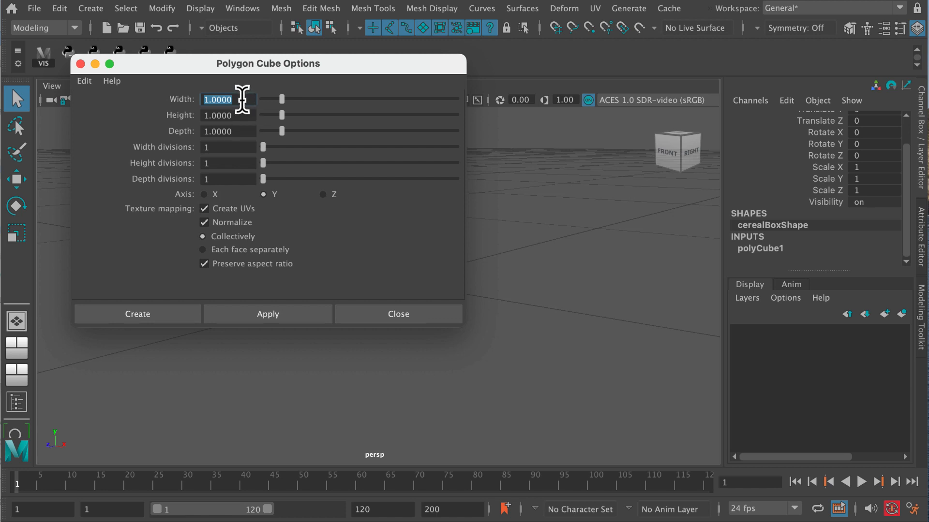
pyautogui.moveTo(242, 126)
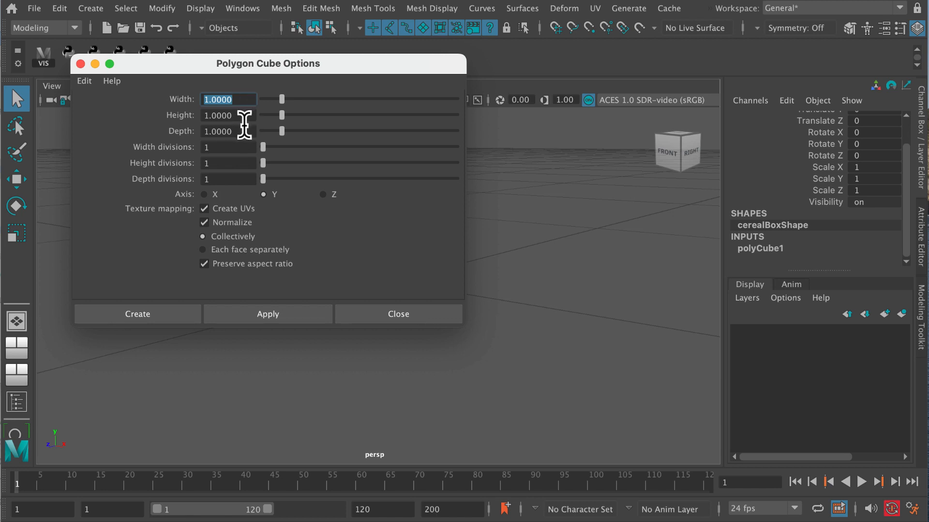
pyautogui.moveTo(97, 86)
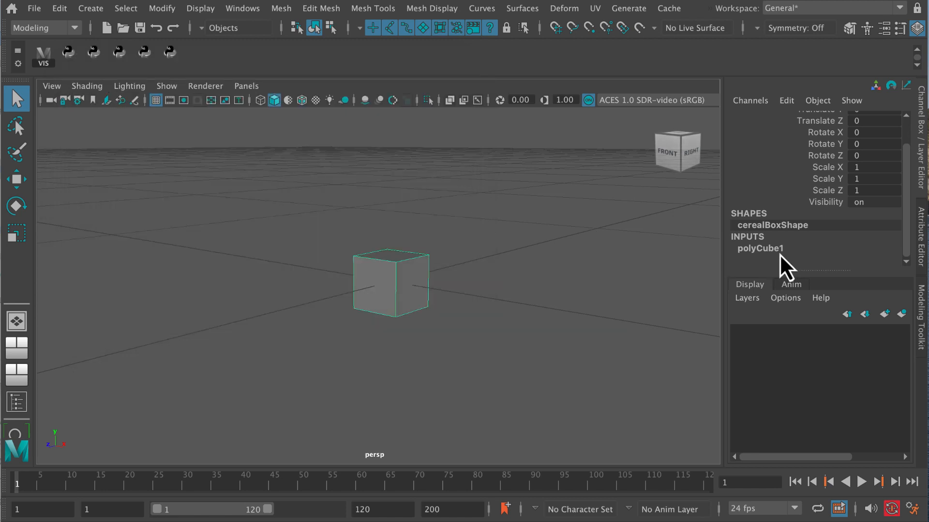
# Set polyCube1 to width 8, height 12, depth 2 and view the box at an angle.
pyautogui.scroll(-3)
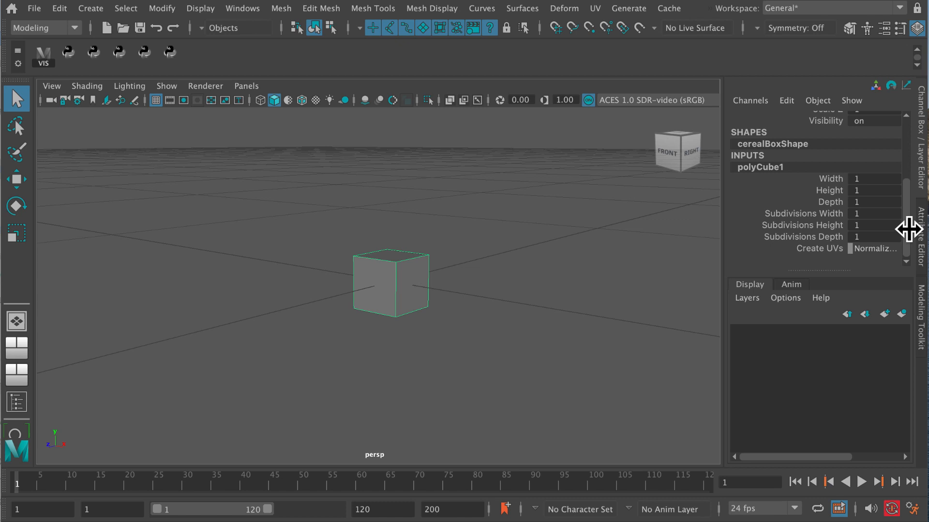
pyautogui.moveTo(868, 207)
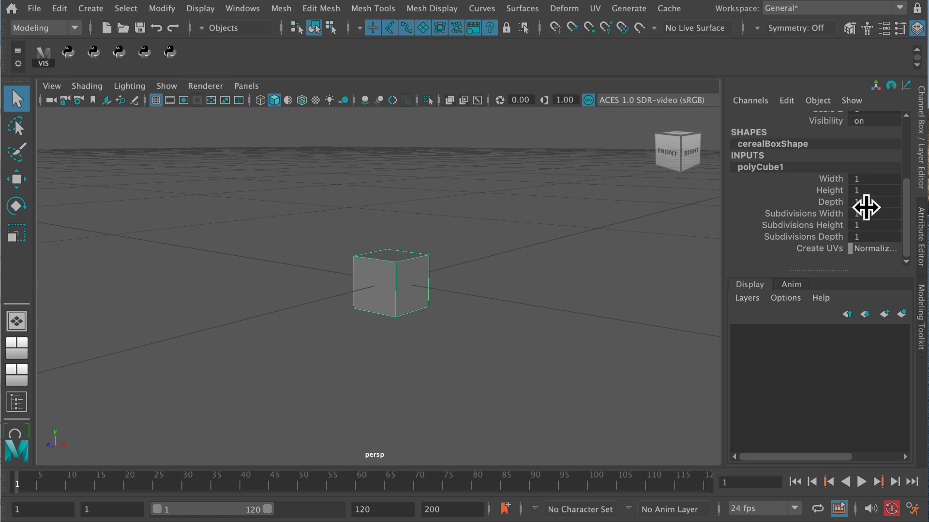
pyautogui.click(873, 178)
pyautogui.write('8')
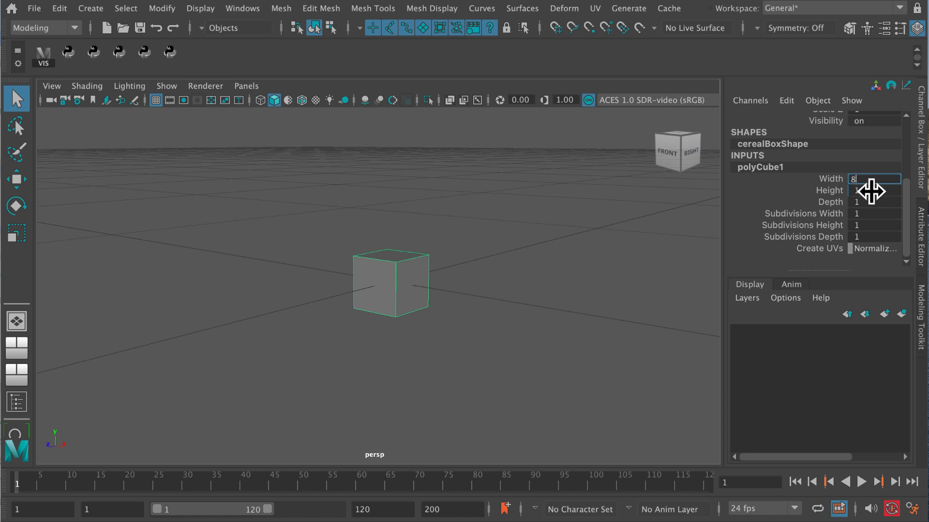
pyautogui.write('12')
pyautogui.click(875, 201)
pyautogui.write('2')
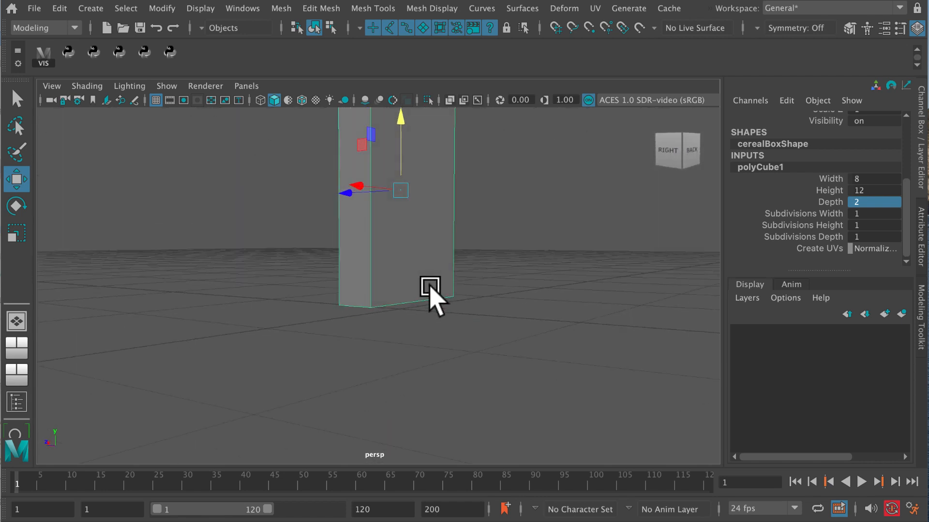
pyautogui.moveTo(431, 287); pyautogui.dragTo(404, 299)
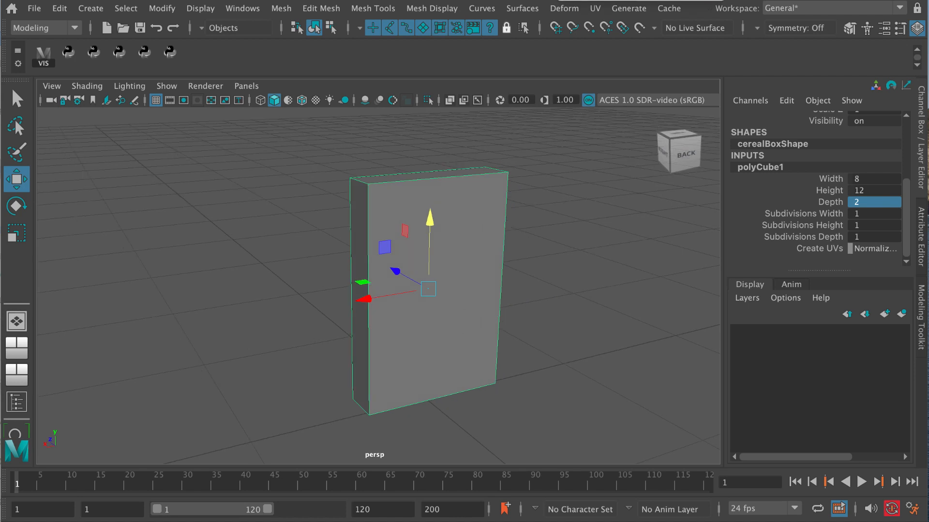
pyautogui.moveTo(621, 23)
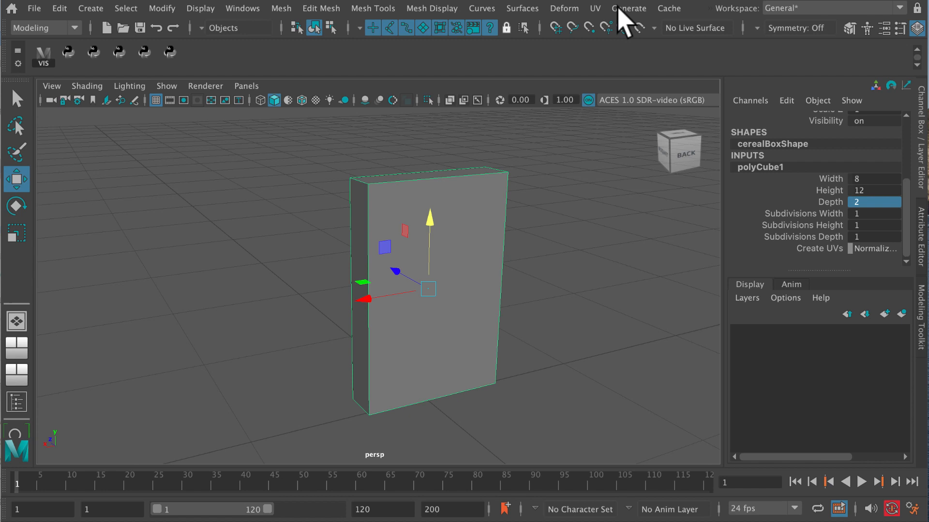
pyautogui.click(595, 8)
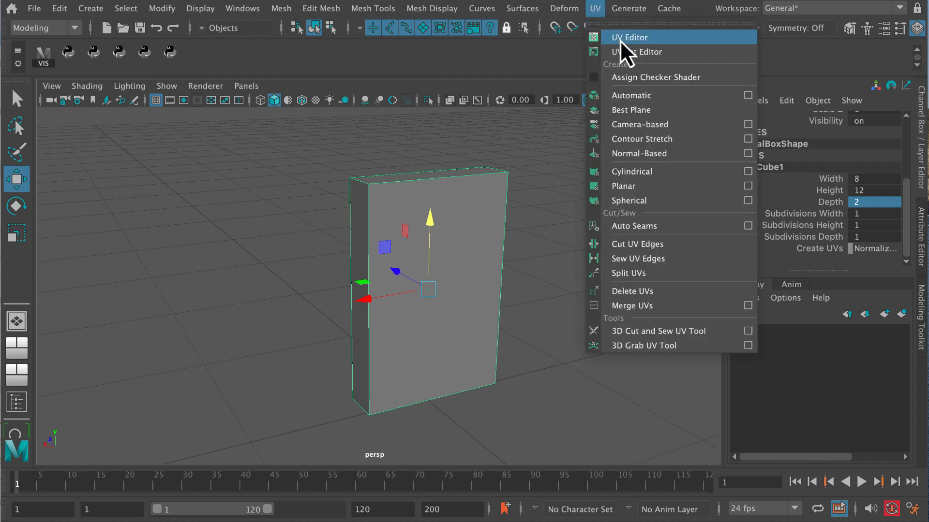
pyautogui.click(635, 36)
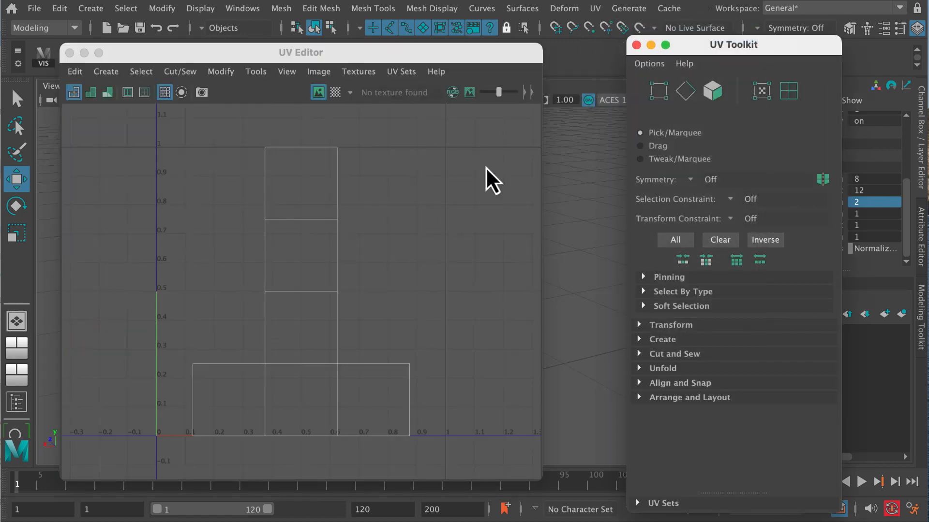
pyautogui.moveTo(293, 340)
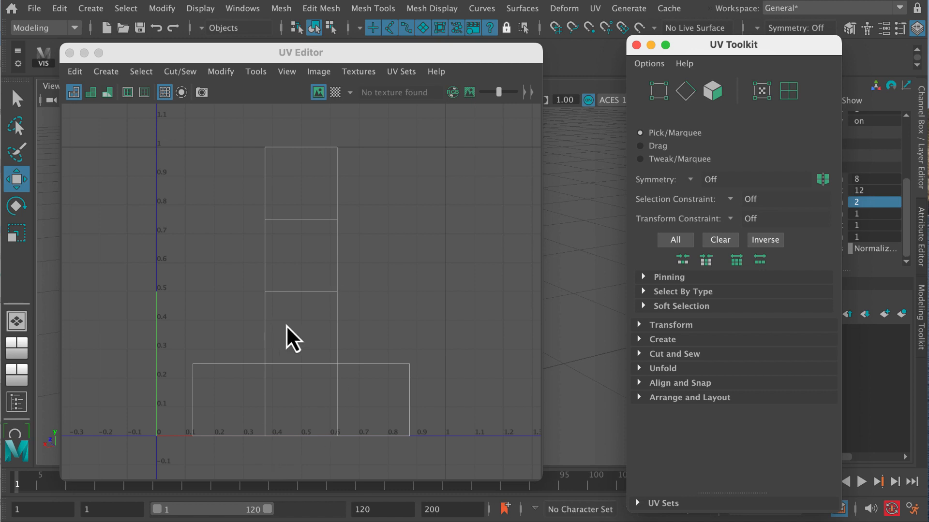
pyautogui.moveTo(385, 281)
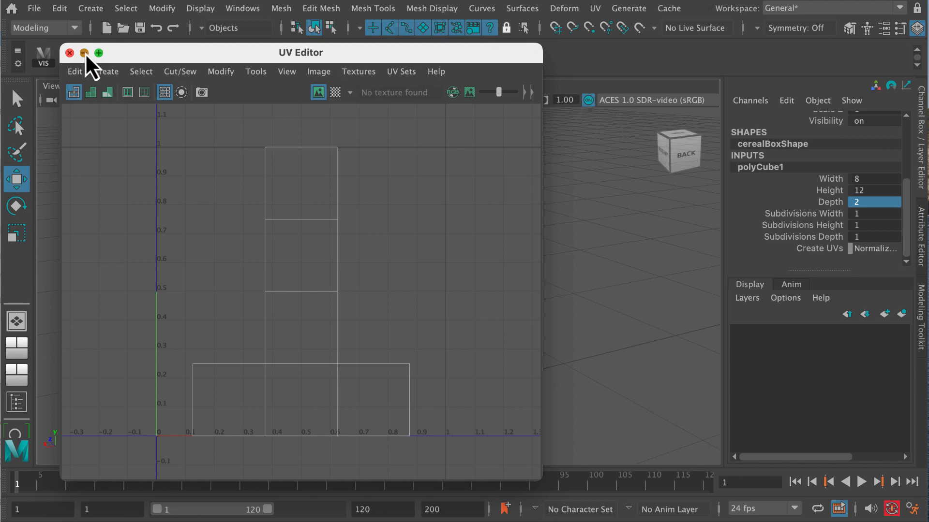
pyautogui.click(69, 52)
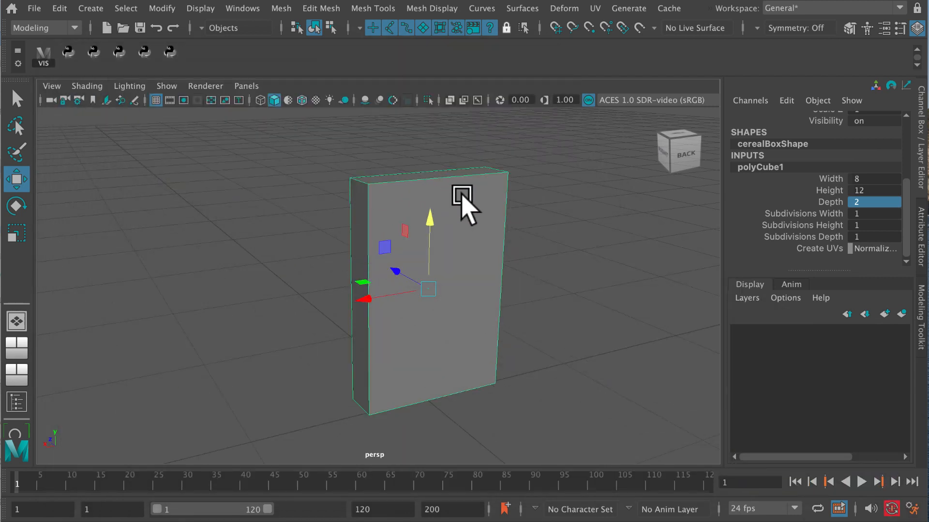
# Apply Automatic UV projection to the box and switch the UV Editor to edge selection.
pyautogui.click(594, 7)
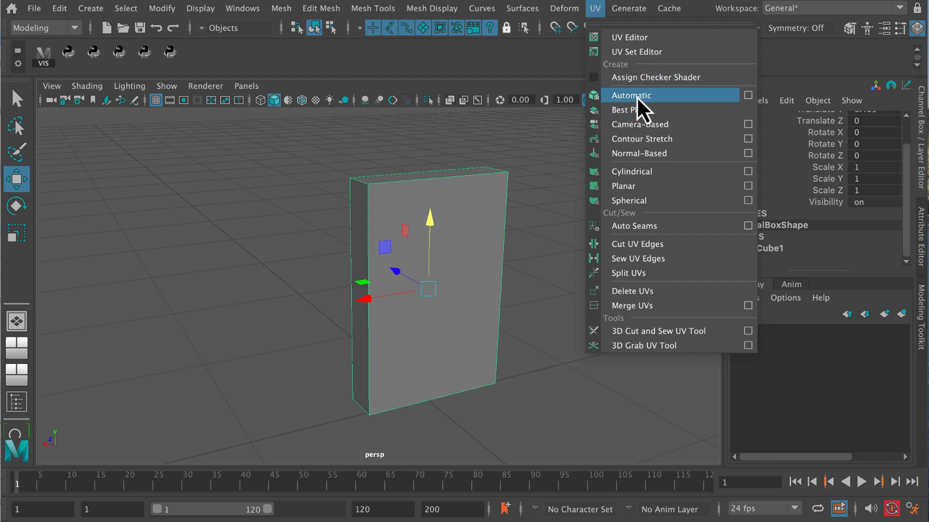
pyautogui.click(630, 94)
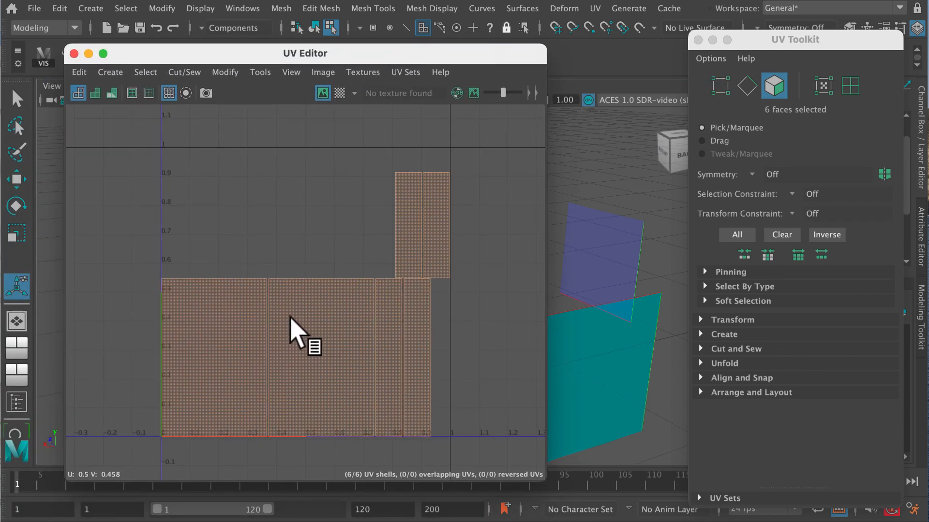
pyautogui.moveTo(315, 301)
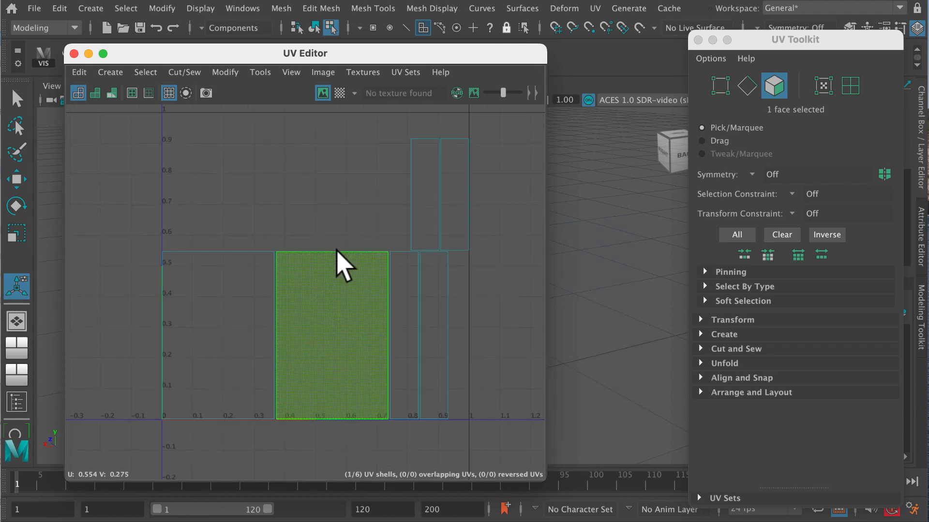
pyautogui.rightClick(337, 255)
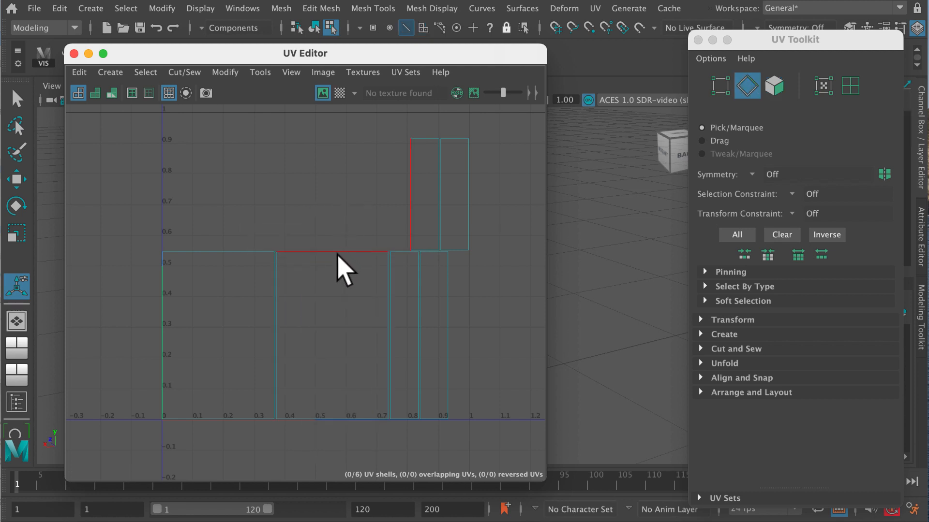
pyautogui.moveTo(421, 225)
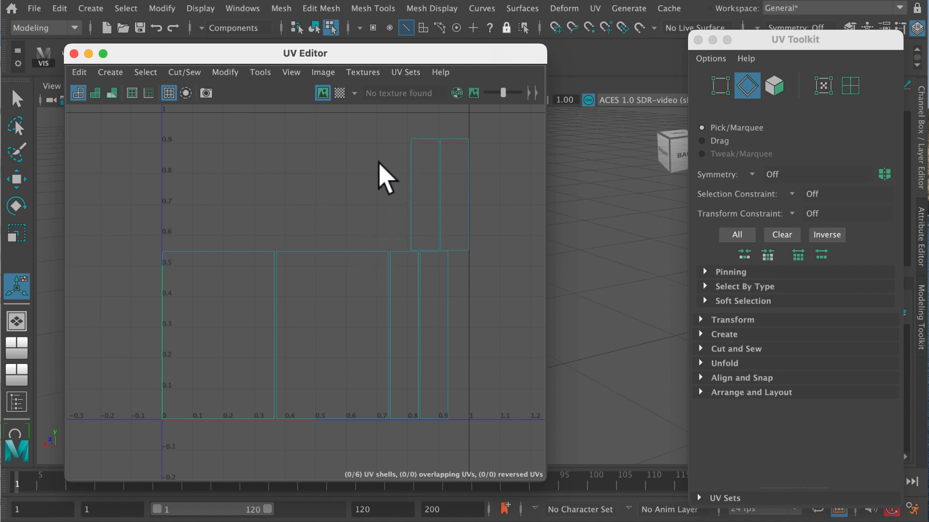
pyautogui.moveTo(198, 89)
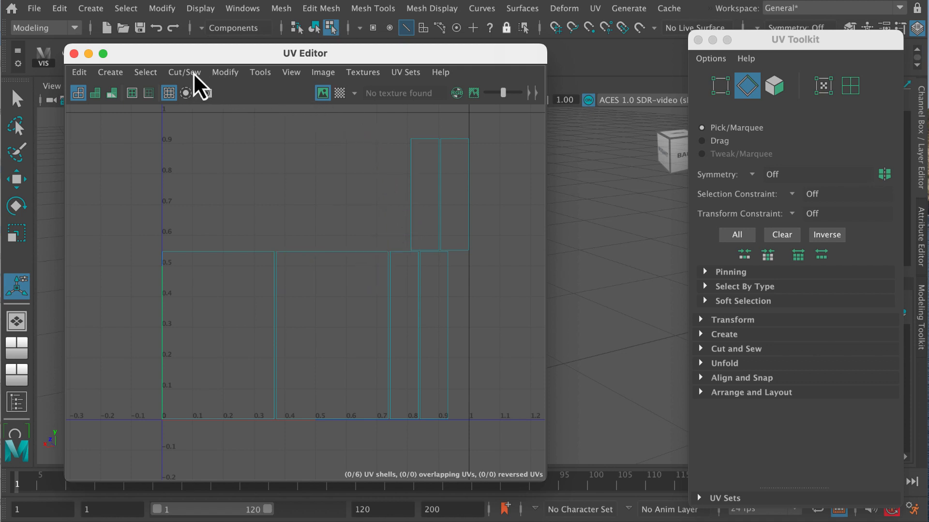
# Sew the small end pieces onto the large panel along its top and bottom edges.
pyautogui.click(332, 253)
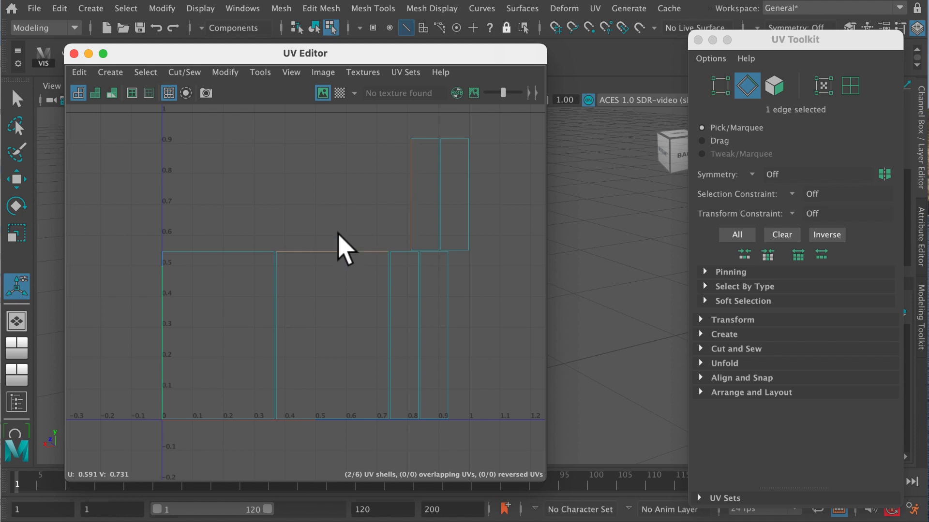
pyautogui.moveTo(207, 118)
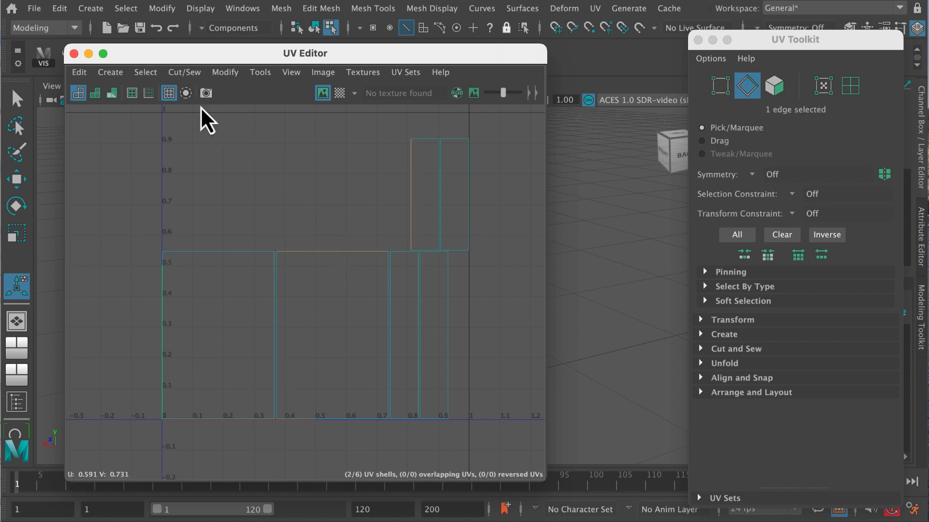
pyautogui.click(183, 71)
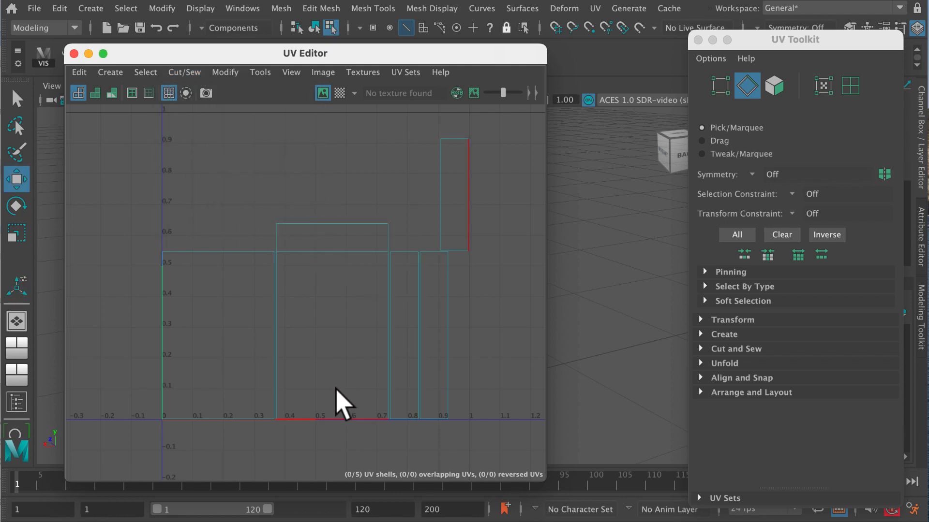
pyautogui.click(331, 417)
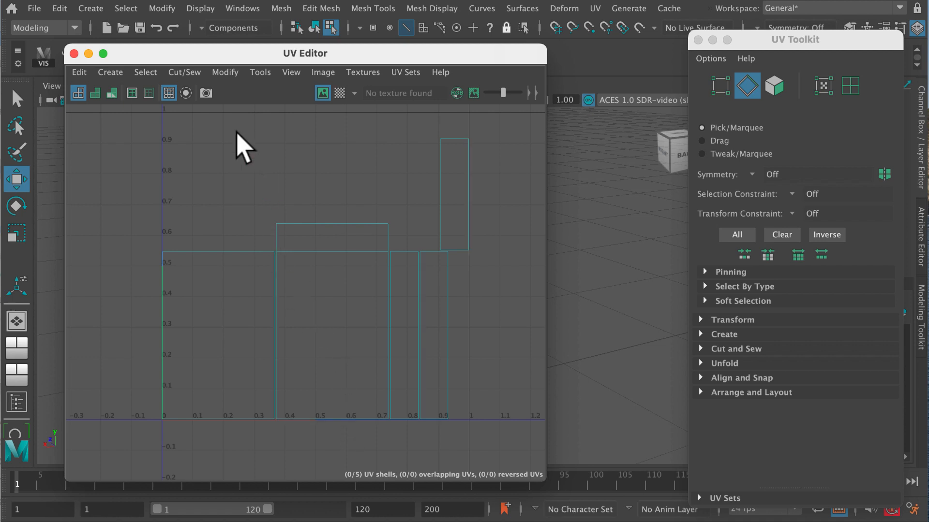
pyautogui.moveTo(226, 225)
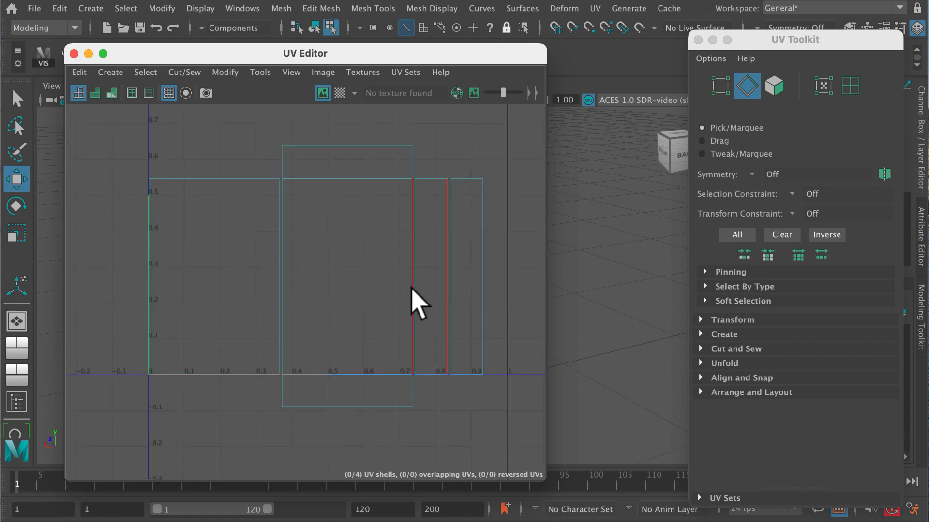
# Move and Sew the side strips and remaining shells into one connected UV shell.
pyautogui.click(413, 279)
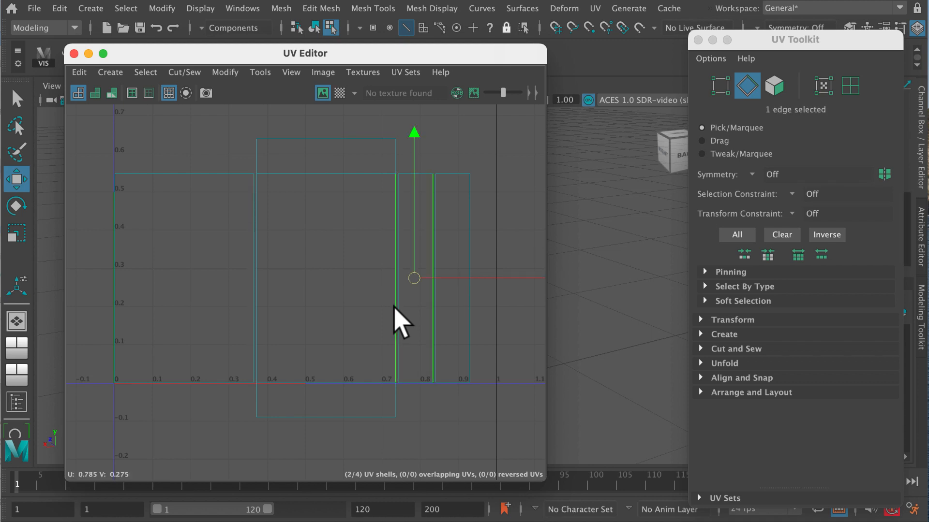
pyautogui.click(184, 72)
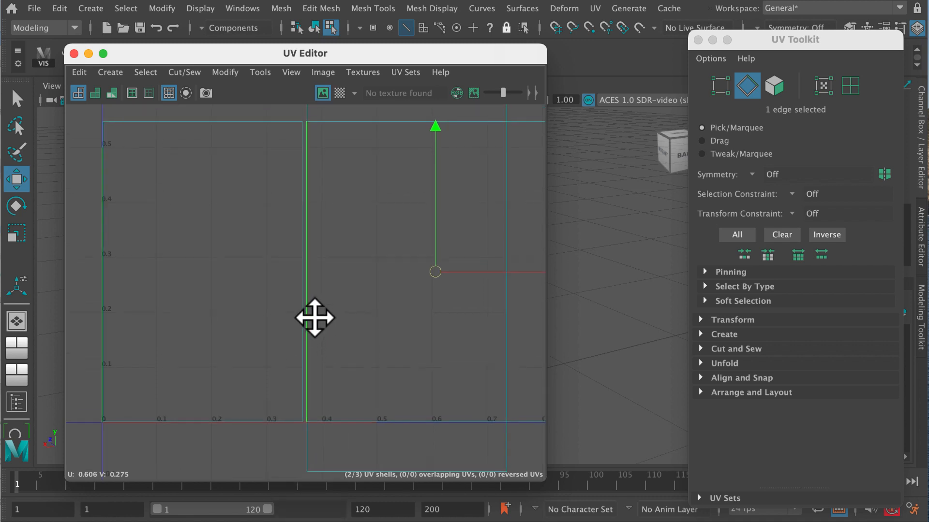
pyautogui.click(183, 73)
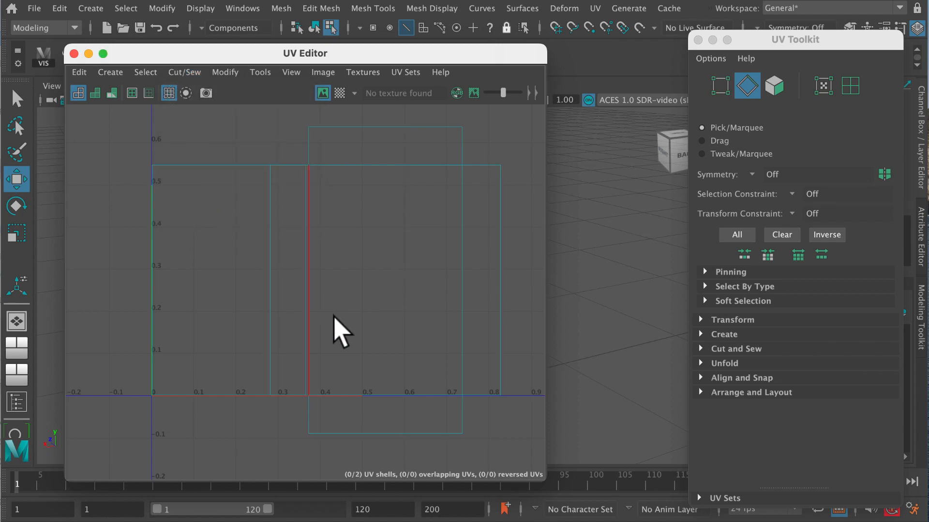
pyautogui.moveTo(373, 296)
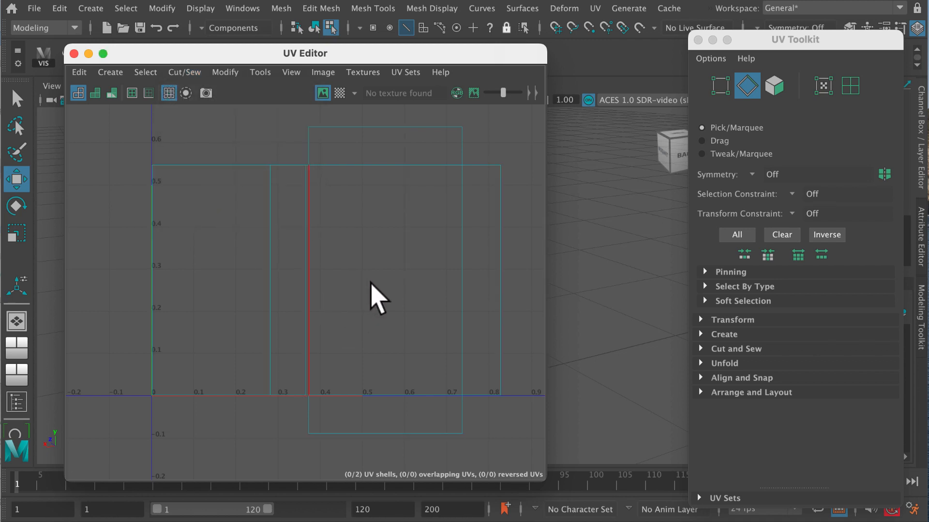
pyautogui.moveTo(355, 305)
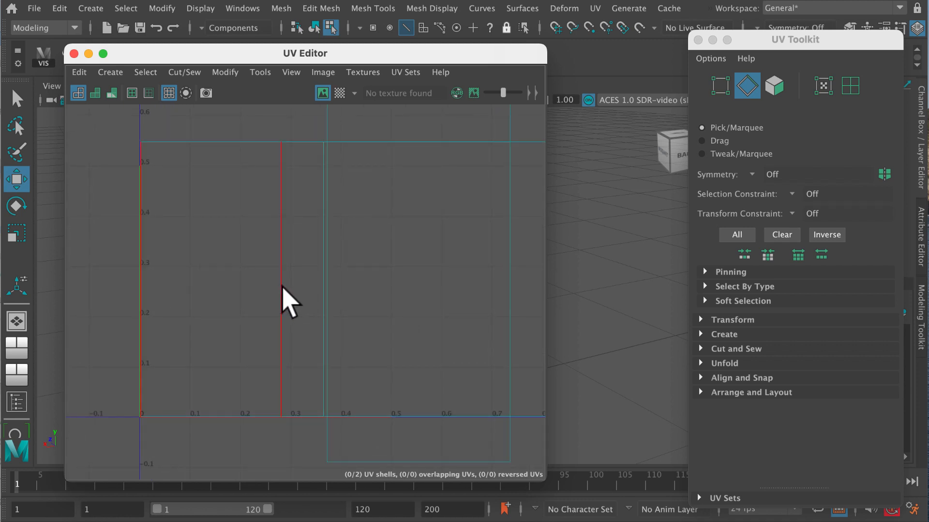
pyautogui.moveTo(290, 282)
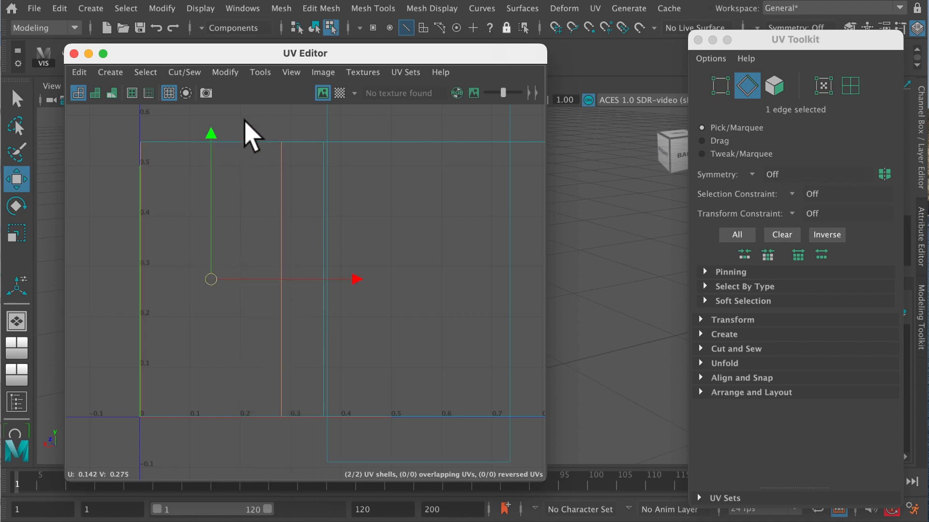
pyautogui.click(184, 71)
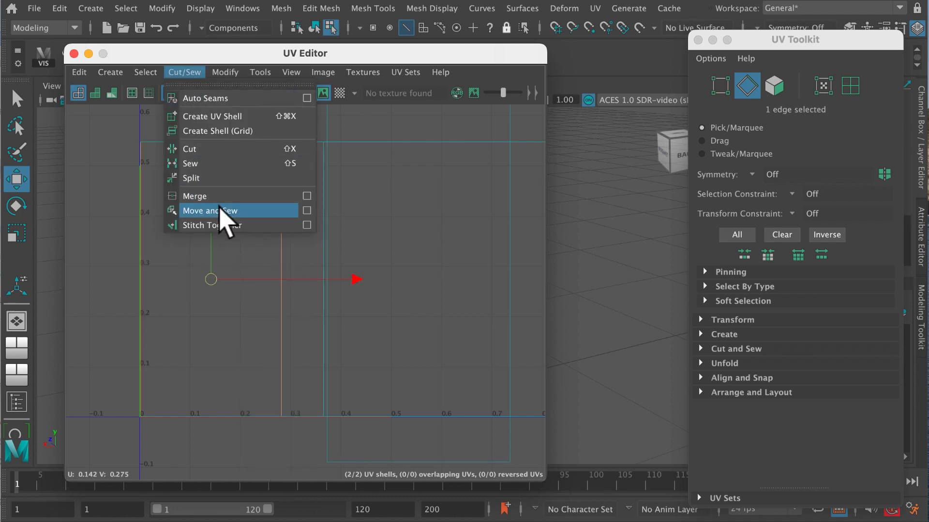
pyautogui.click(210, 211)
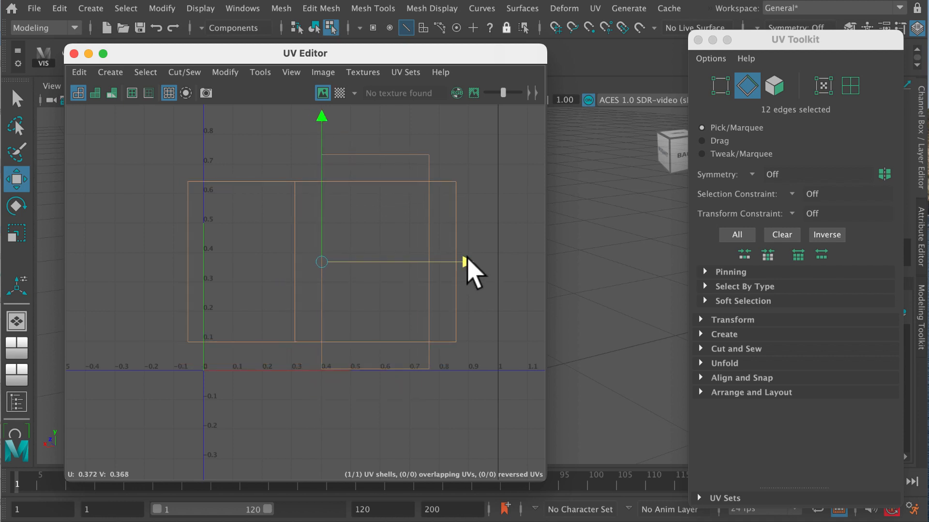
# Slide the sewn shell right along U into the 0–1 UV square.
pyautogui.moveTo(463, 262); pyautogui.dragTo(495, 262)
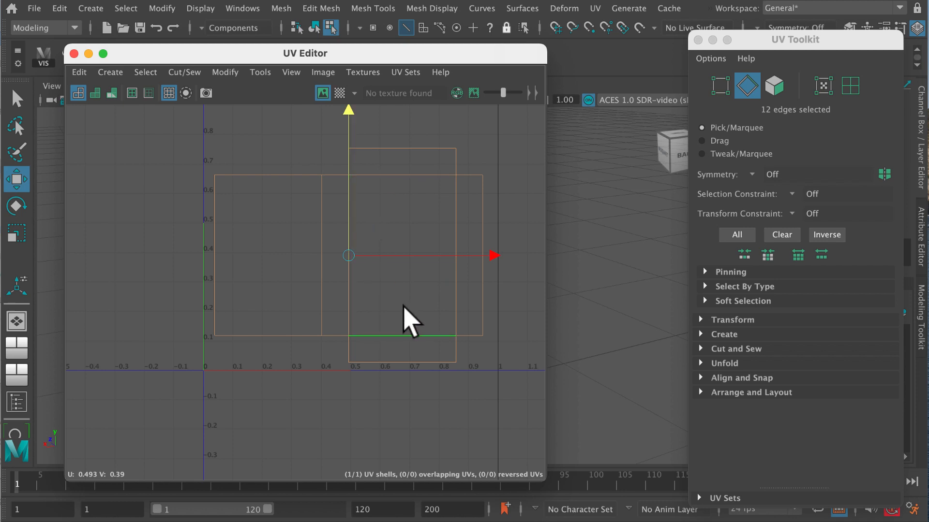
pyautogui.moveTo(405, 338)
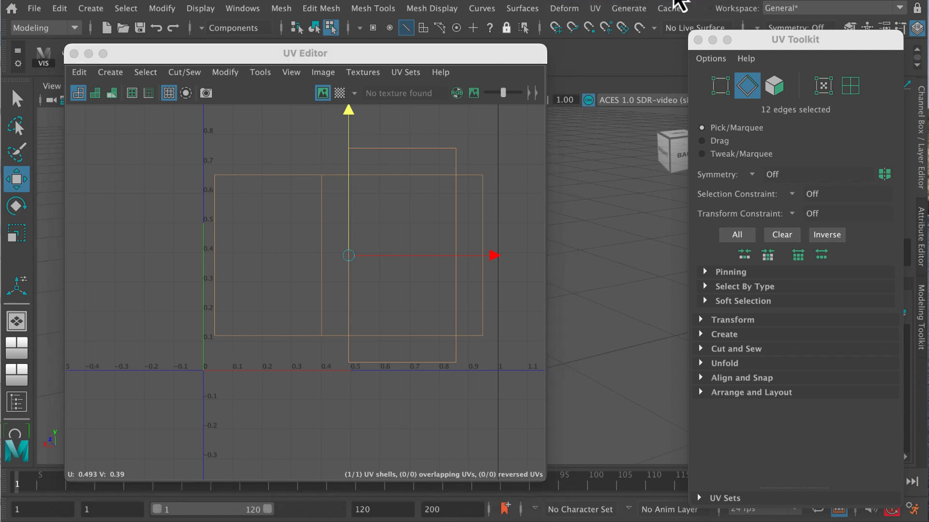
pyautogui.moveTo(448, 66)
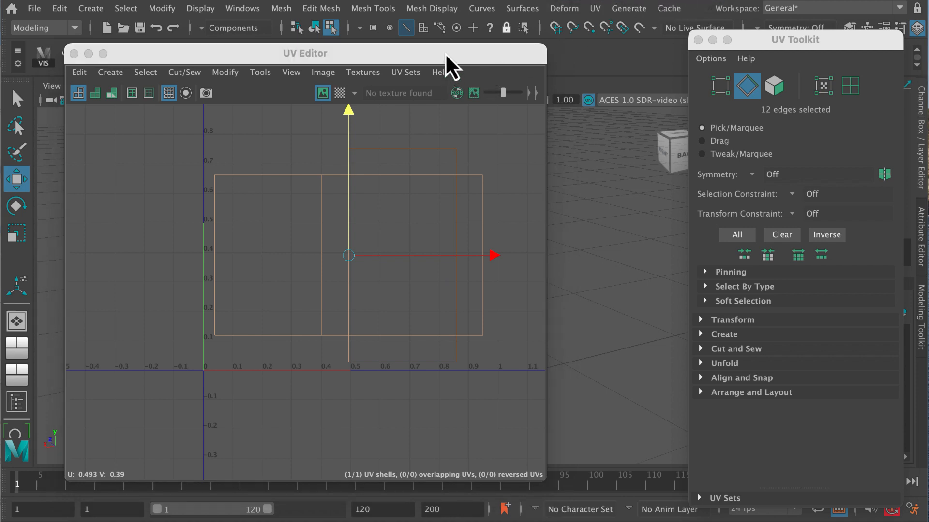
pyautogui.moveTo(447, 75)
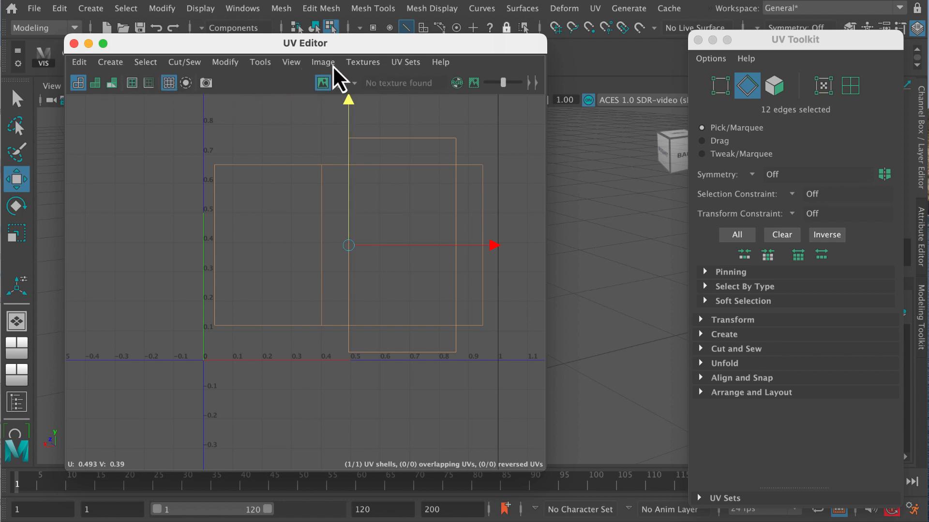
# Export a 1024×1024 TIFF UV snapshot as outUV.tif, overwriting the existing file.
pyautogui.click(259, 62)
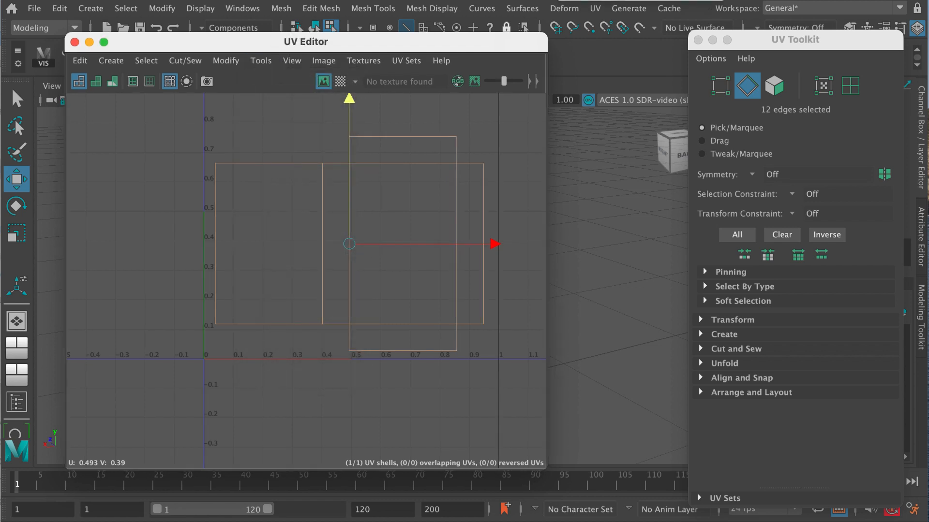
pyautogui.click(323, 60)
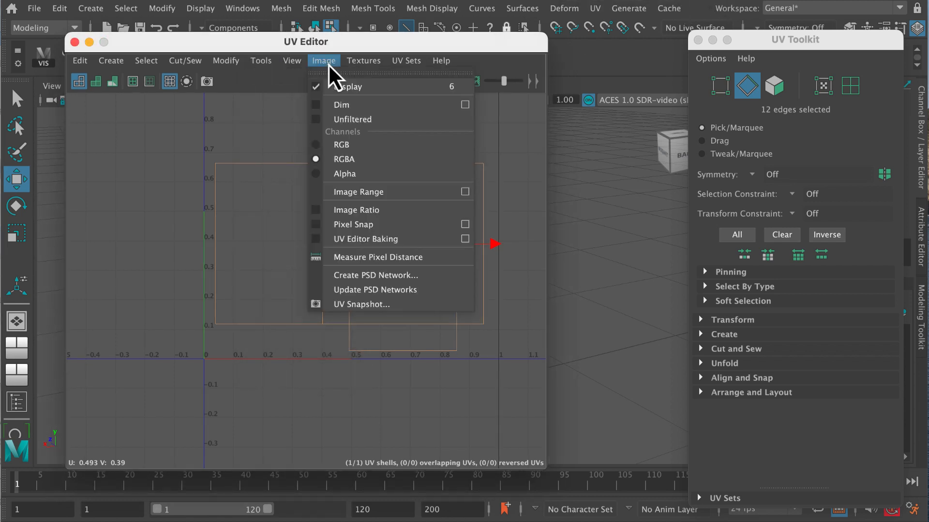
pyautogui.click(361, 304)
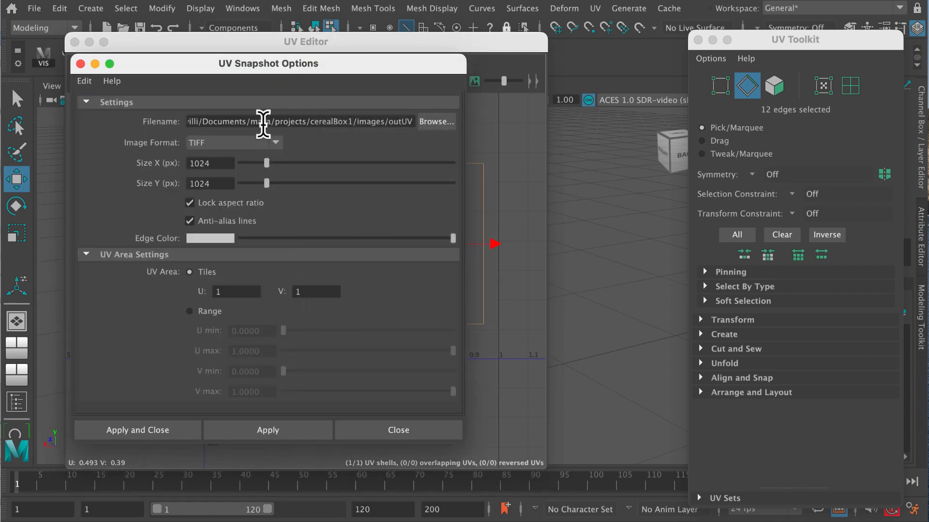
pyautogui.moveTo(248, 148)
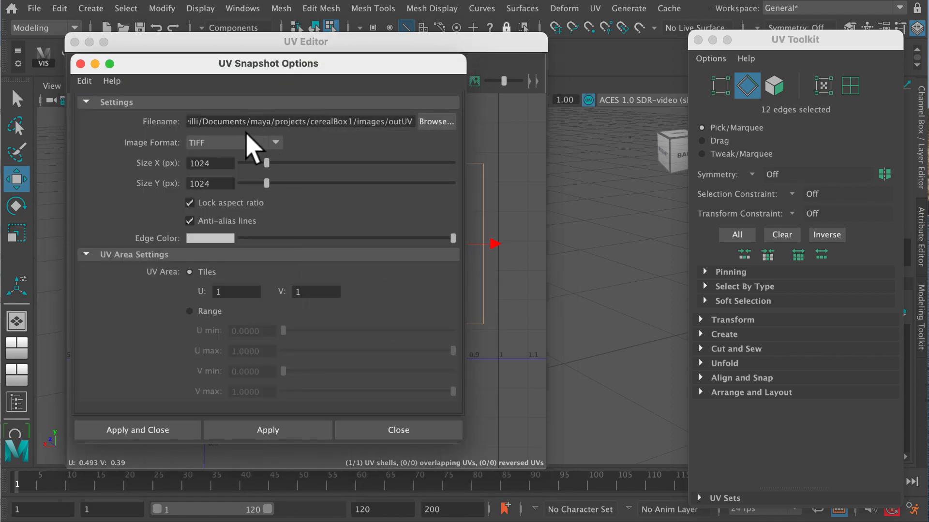
pyautogui.moveTo(290, 139)
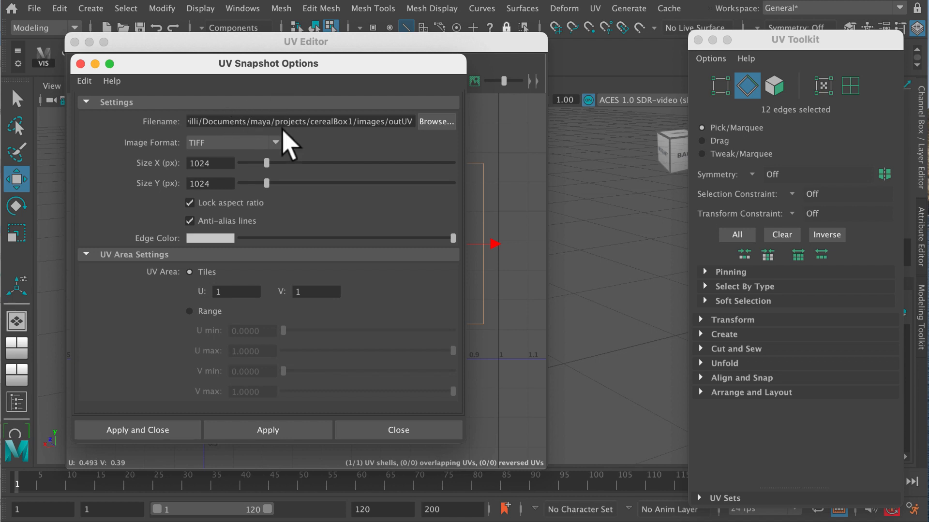
pyautogui.moveTo(427, 157)
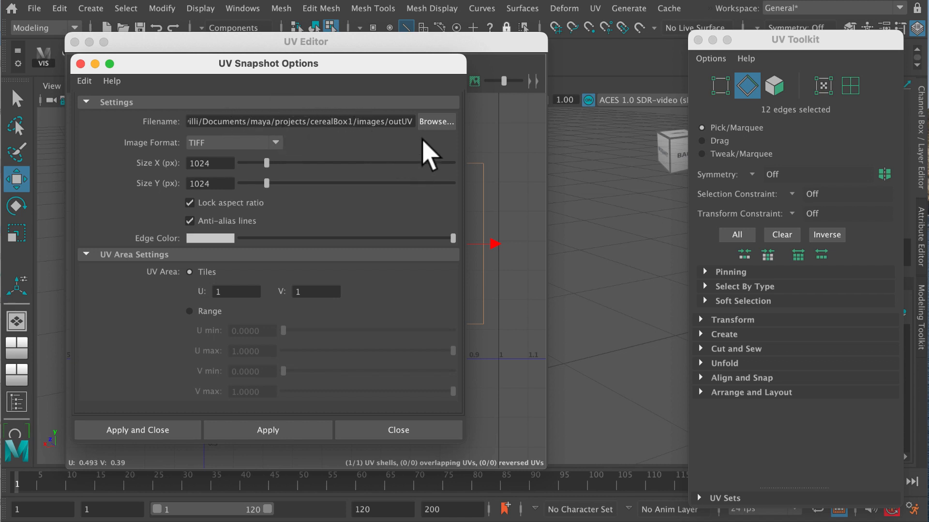
pyautogui.moveTo(222, 165)
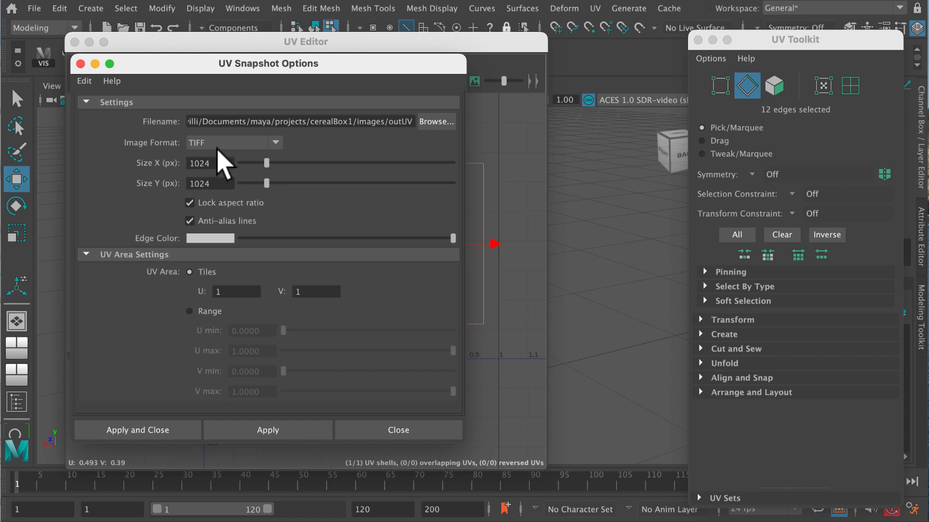
pyautogui.click(231, 142)
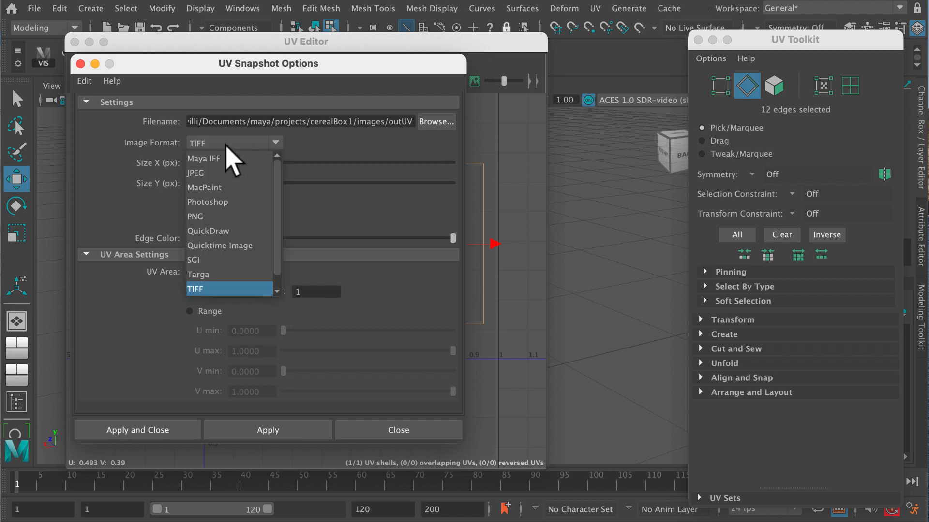
pyautogui.click(195, 289)
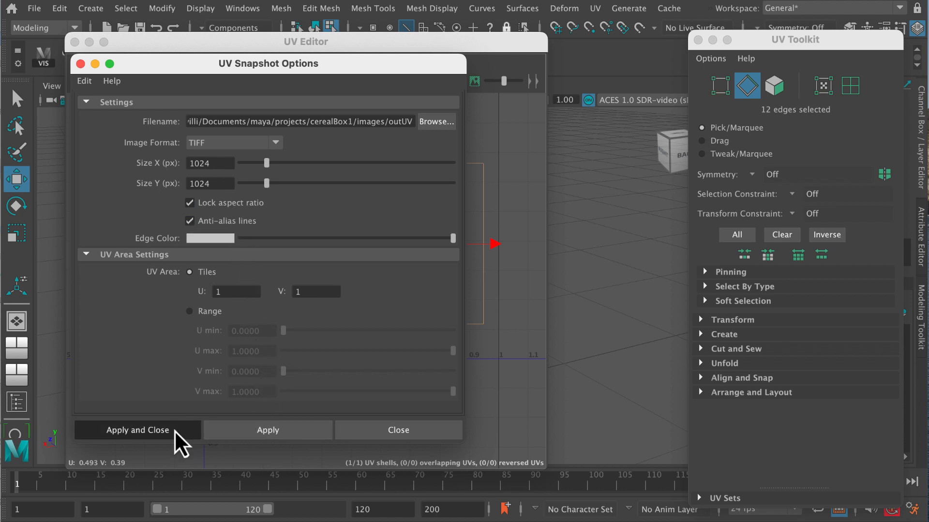
pyautogui.click(138, 429)
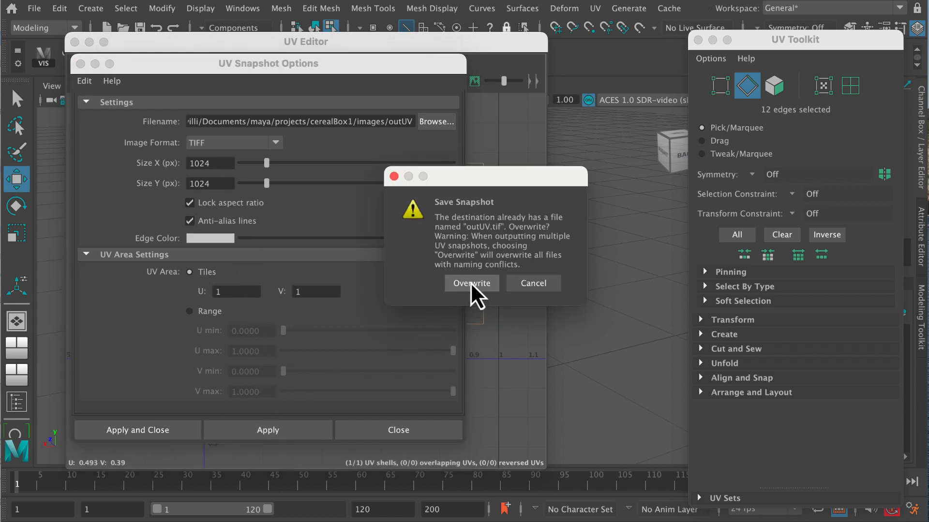
pyautogui.click(470, 284)
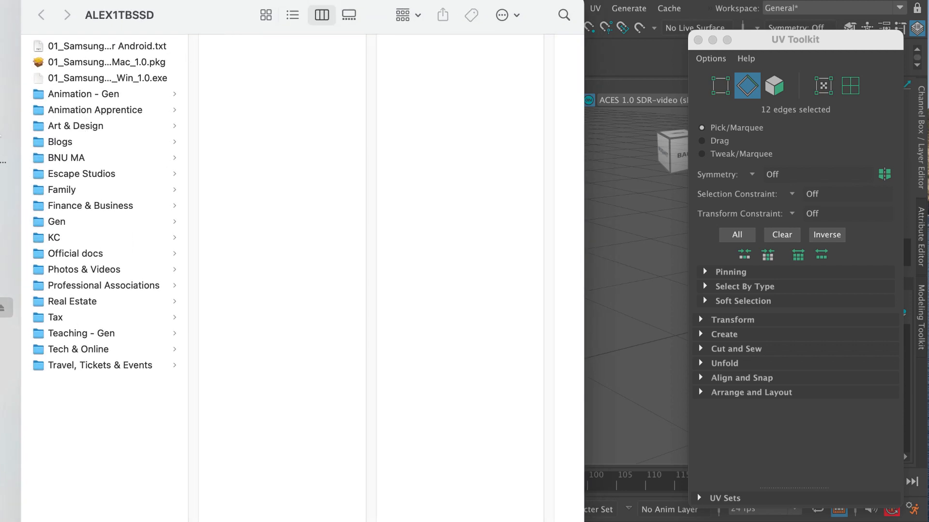
# Locate outUV.tif in the project's images folder and open it in Adobe Photoshop 2021.
pyautogui.click(104, 62)
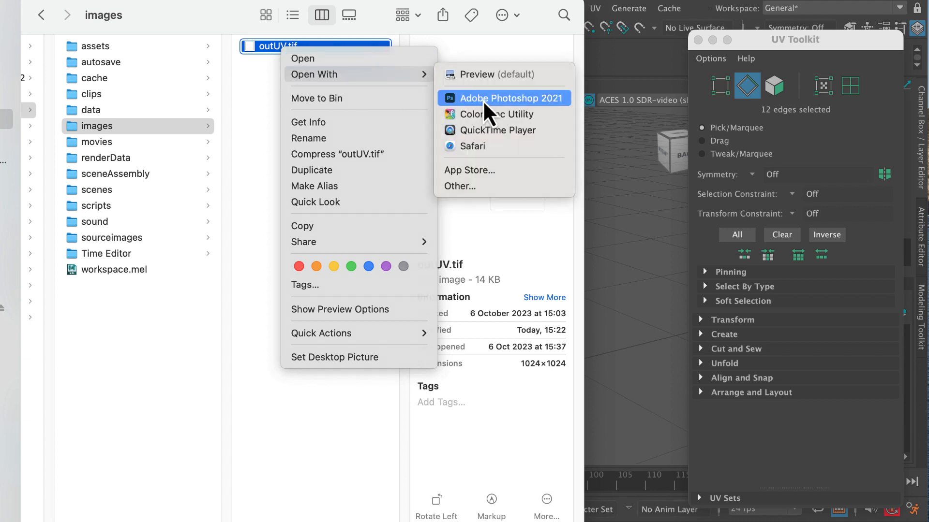
pyautogui.click(510, 98)
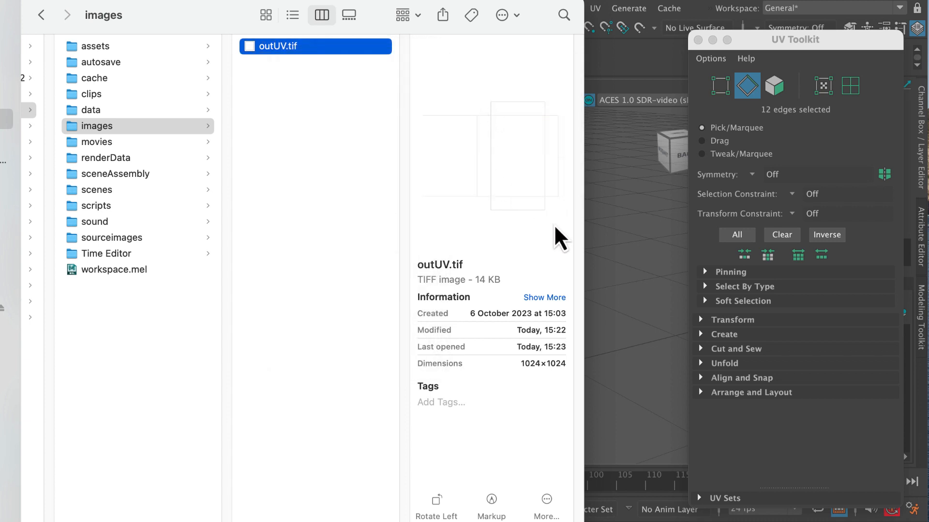
pyautogui.moveTo(557, 257)
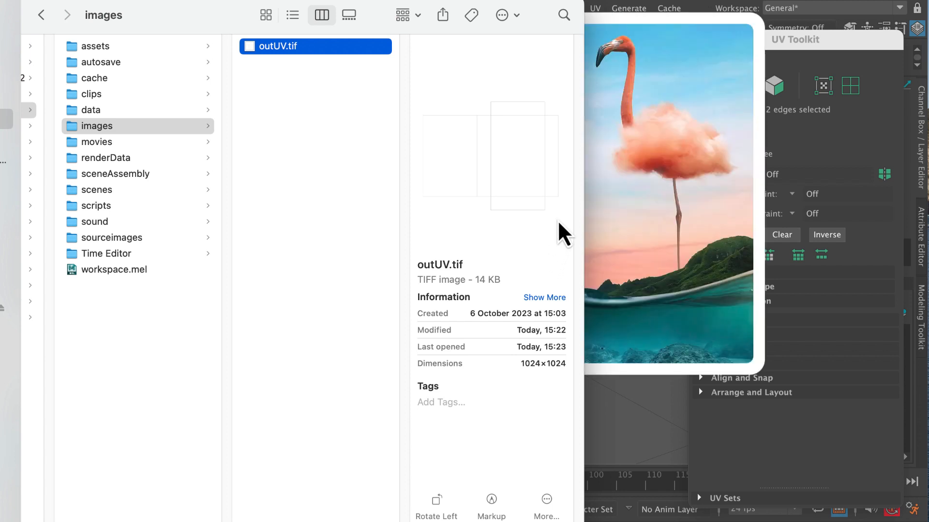
pyautogui.moveTo(563, 210)
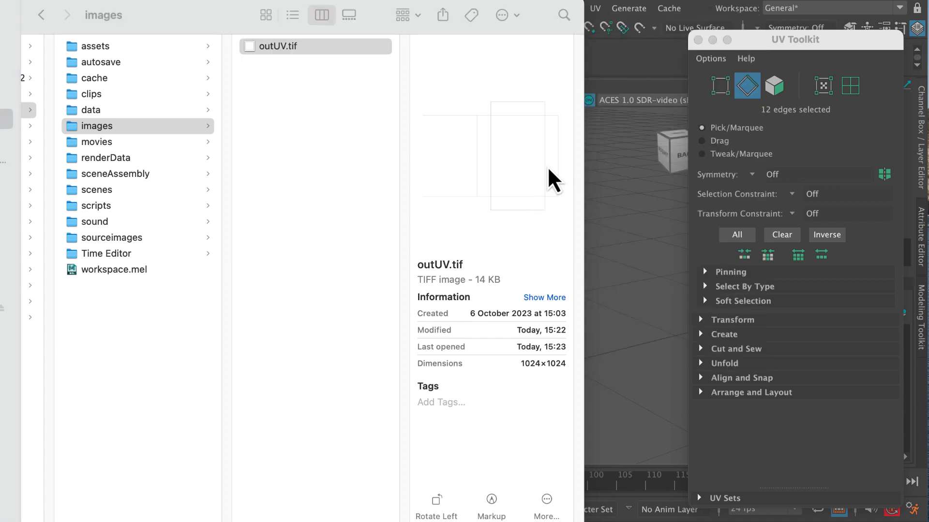
pyautogui.moveTo(560, 187)
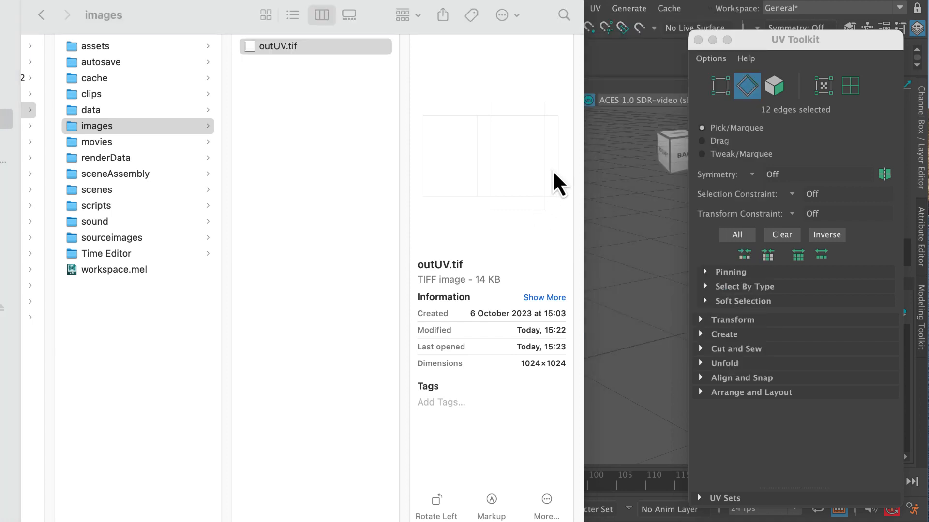